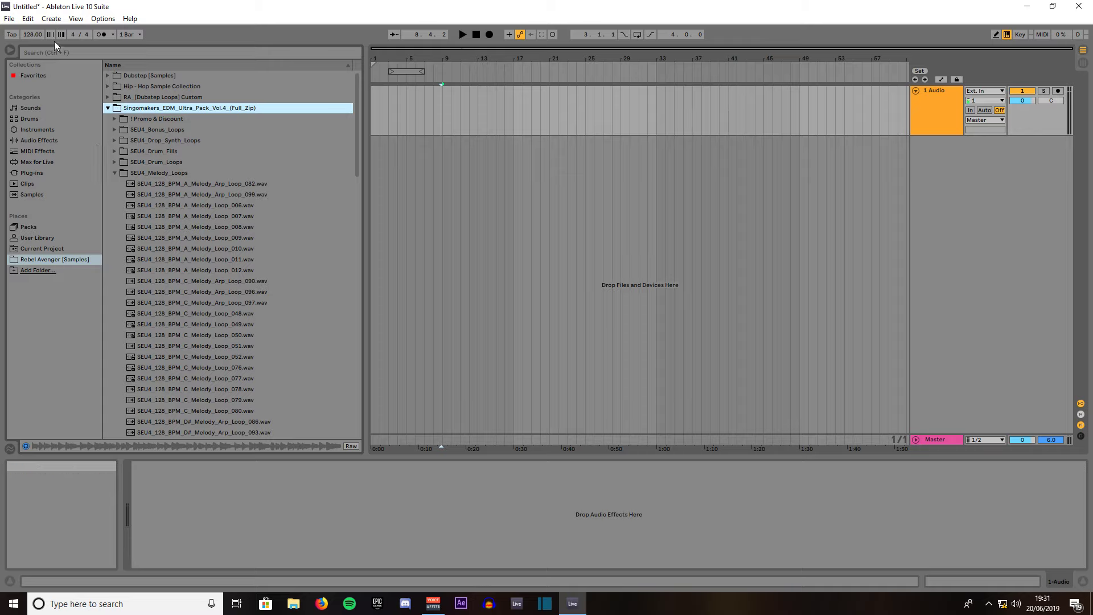
# Insert a new MIDI track from the Create menu and delete the original audio track
pyautogui.click(50, 18)
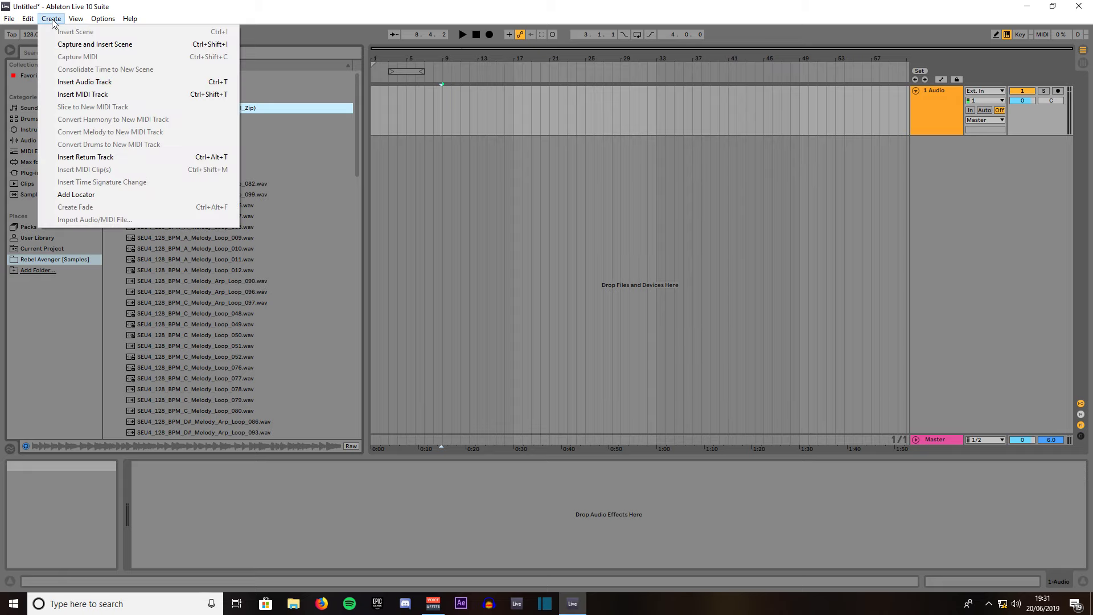
pyautogui.click(82, 94)
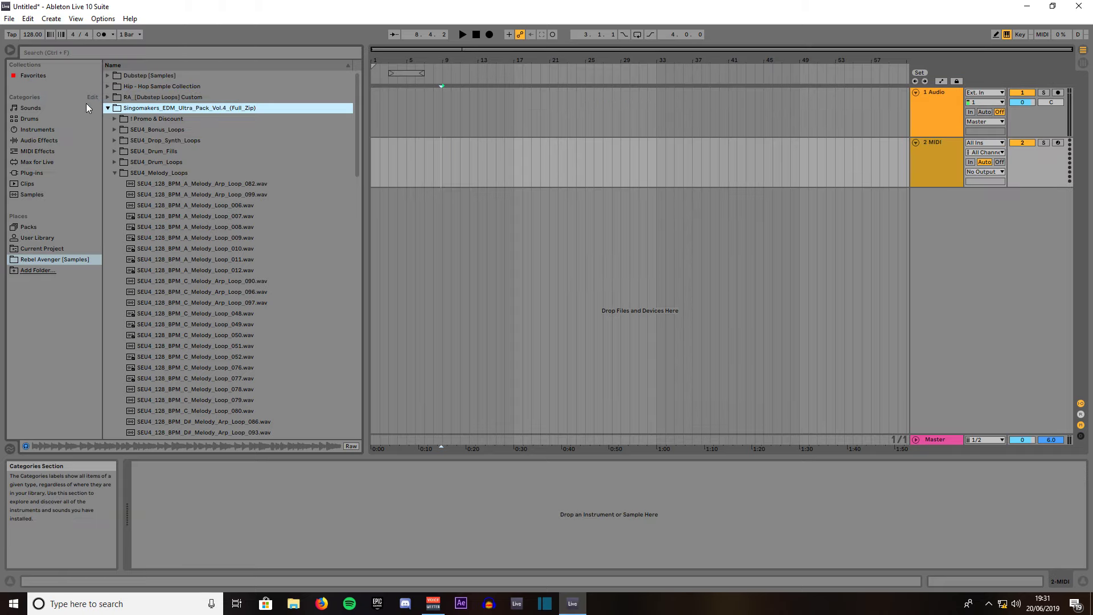
pyautogui.click(936, 92)
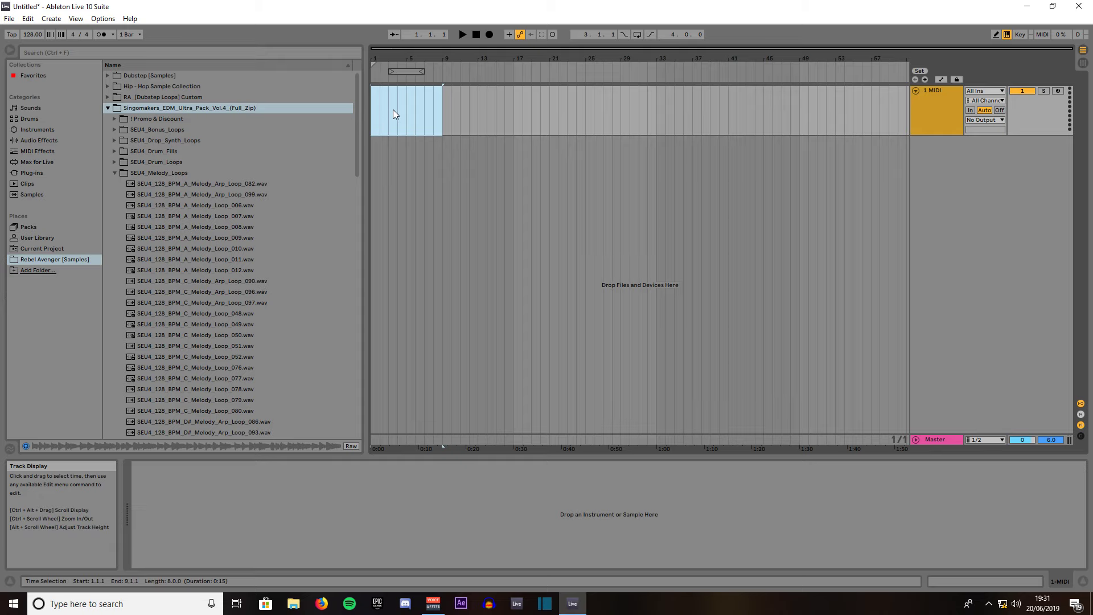
# Insert an empty MIDI clip over the selected bars 1–9
pyautogui.rightClick(395, 115)
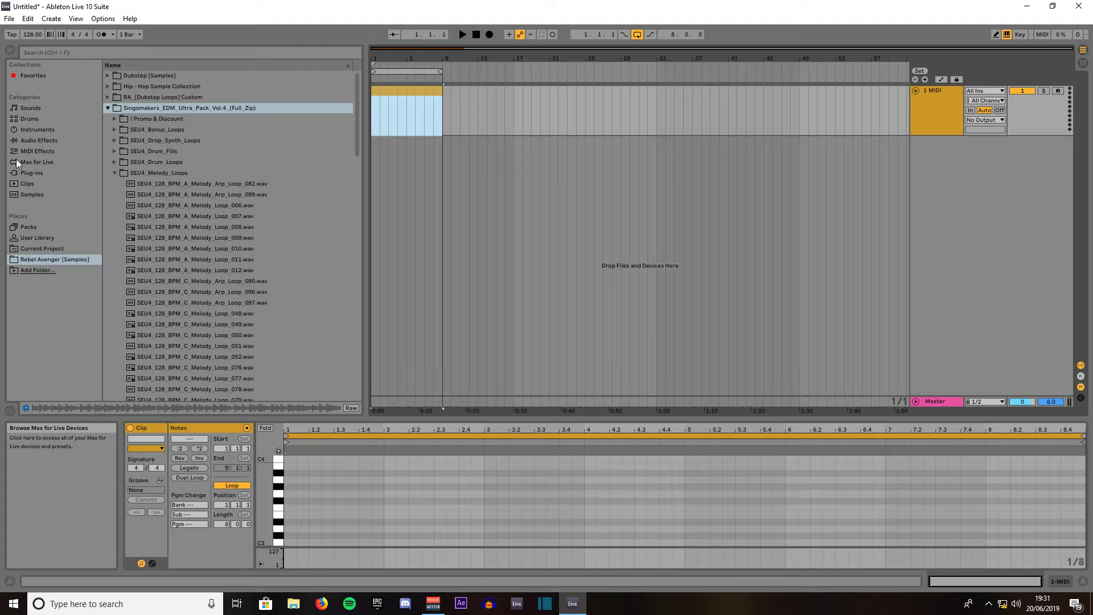
# Load Simpler from Instruments onto the MIDI track and return the browser to Rebel Avenger [Samples]
pyautogui.click(37, 130)
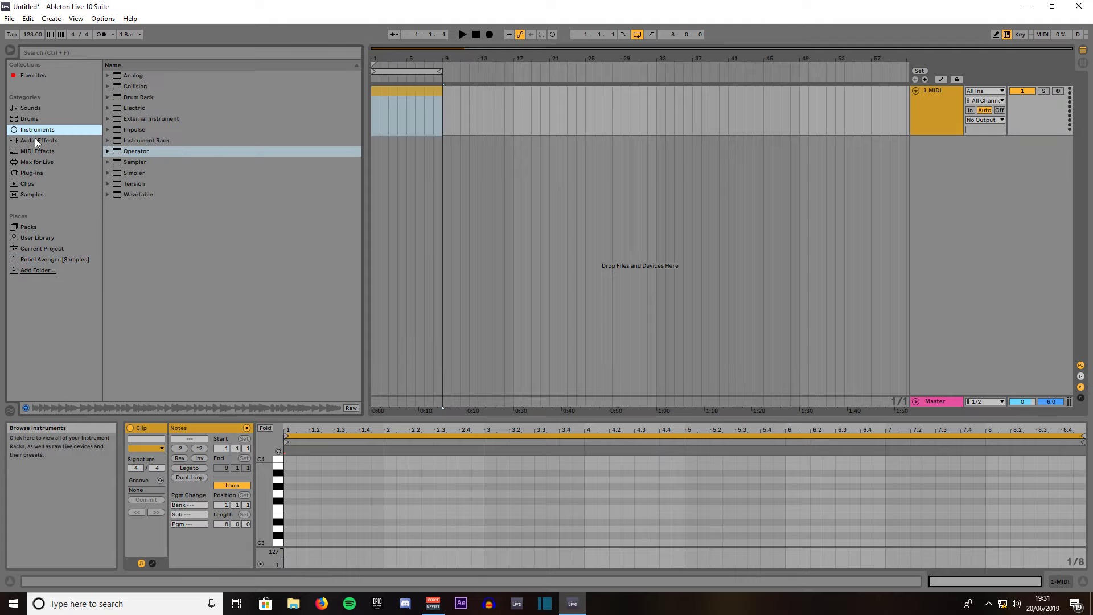
pyautogui.click(134, 172)
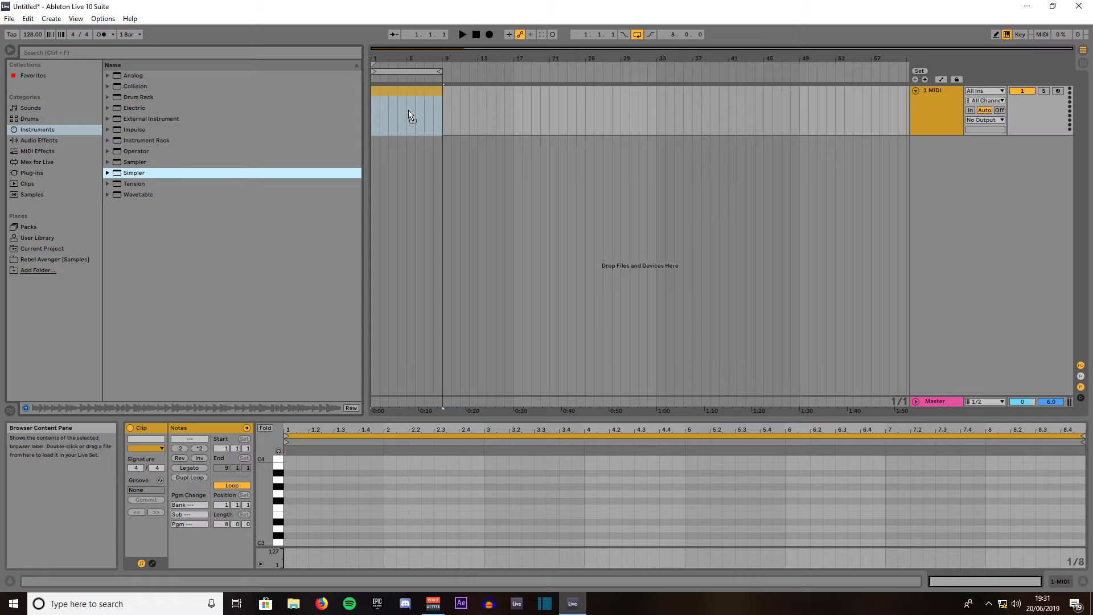
pyautogui.doubleClick(134, 172)
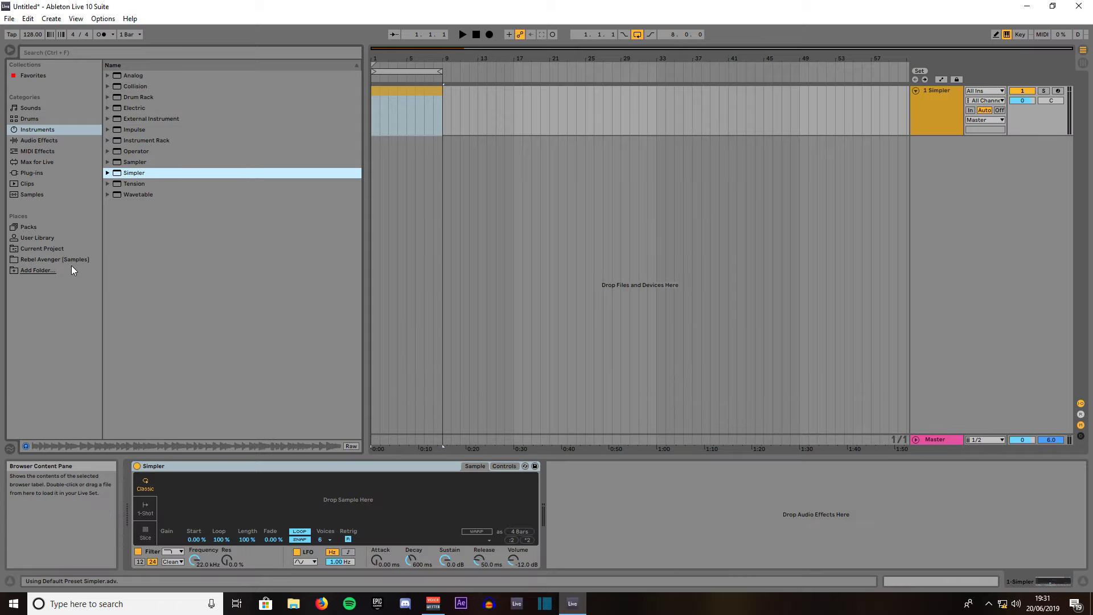
pyautogui.click(55, 259)
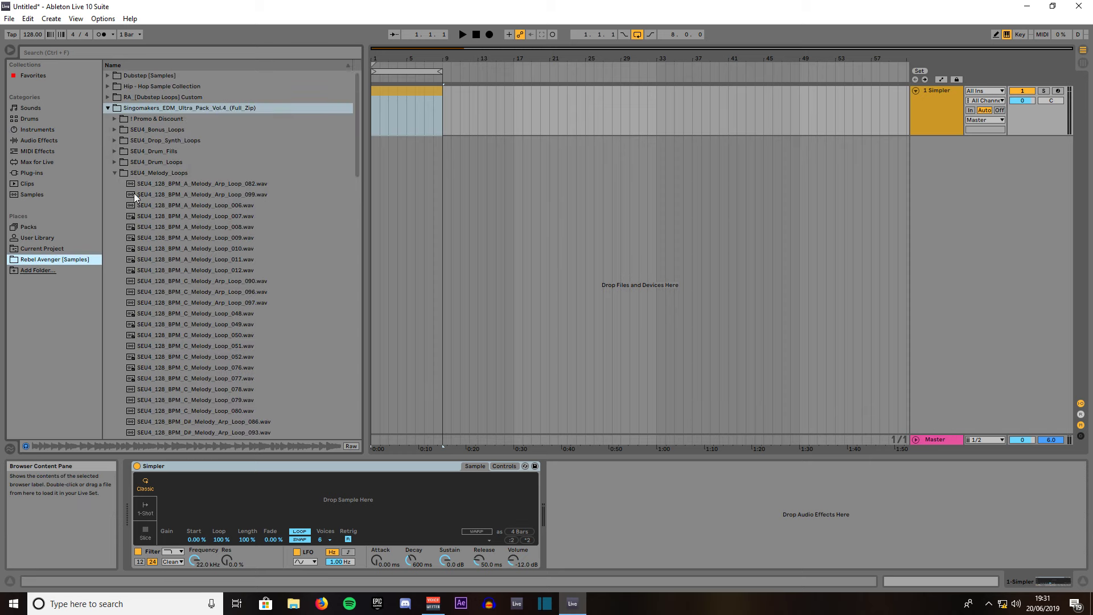
pyautogui.moveTo(137, 202)
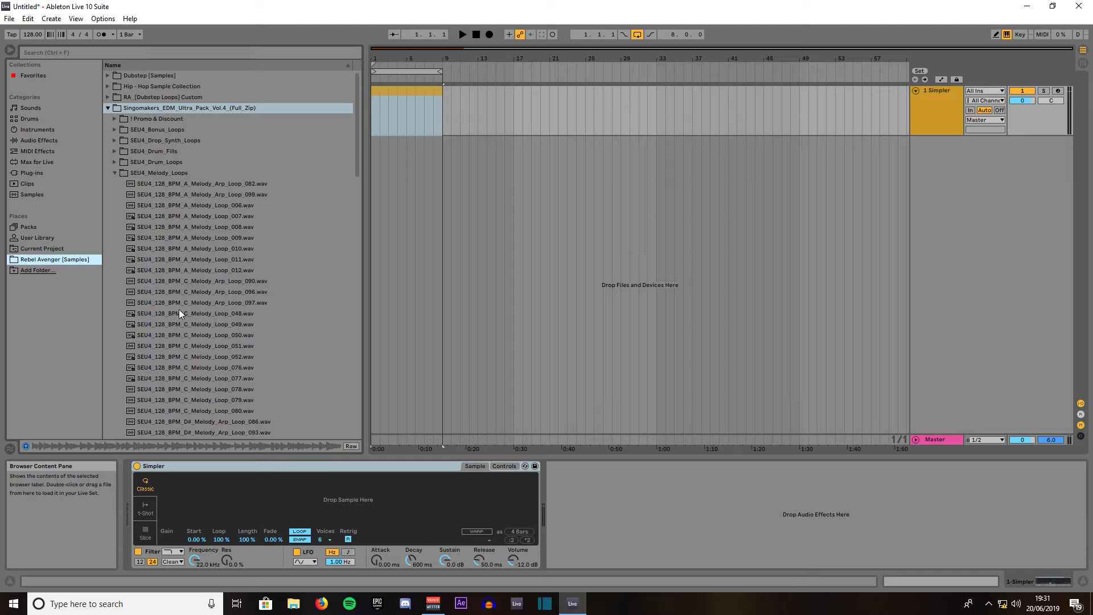
# Load SEU4_128_BPM_C_Melody_Loop_077 into Simpler and set its volume to -2.29 dB
pyautogui.click(194, 379)
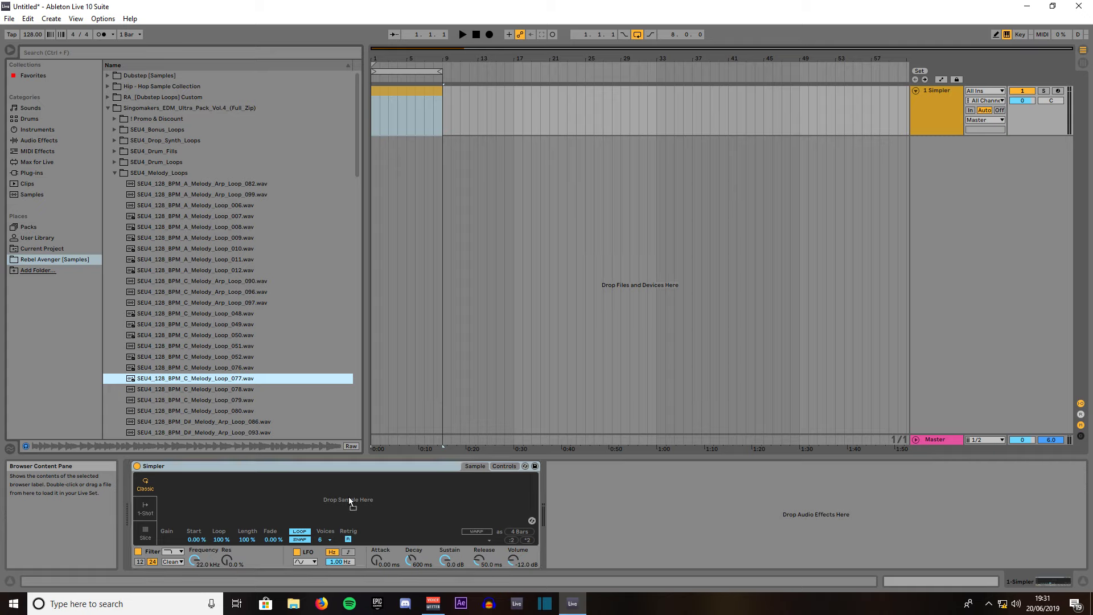
pyautogui.doubleClick(193, 378)
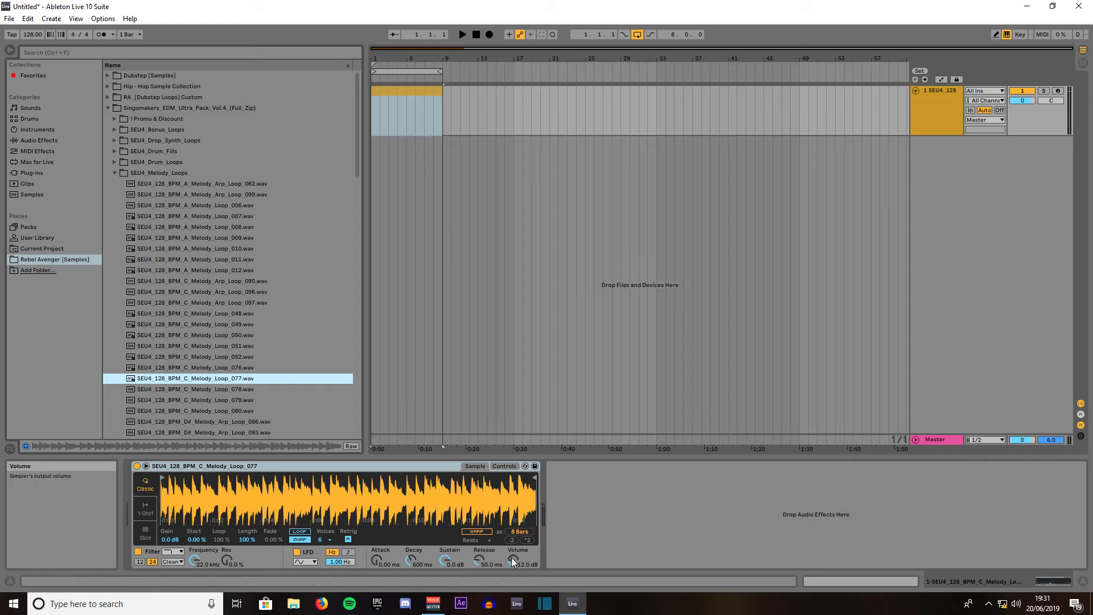
pyautogui.moveTo(513, 559); pyautogui.dragTo(513, 565)
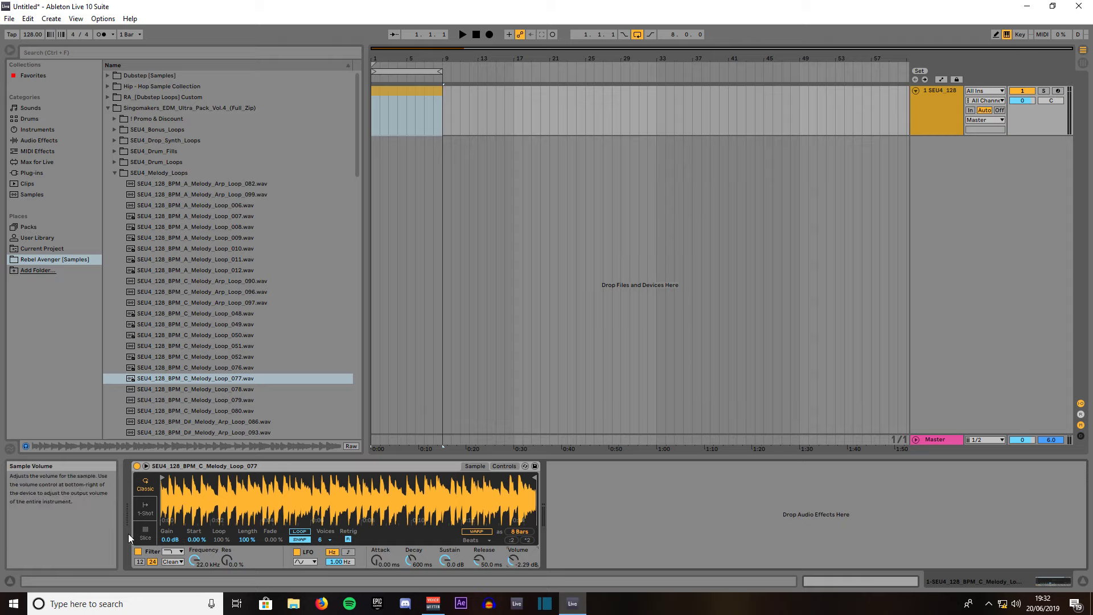
# Switch Simpler to Slice mode and arm the MIDI track for arrangement recording
pyautogui.click(145, 532)
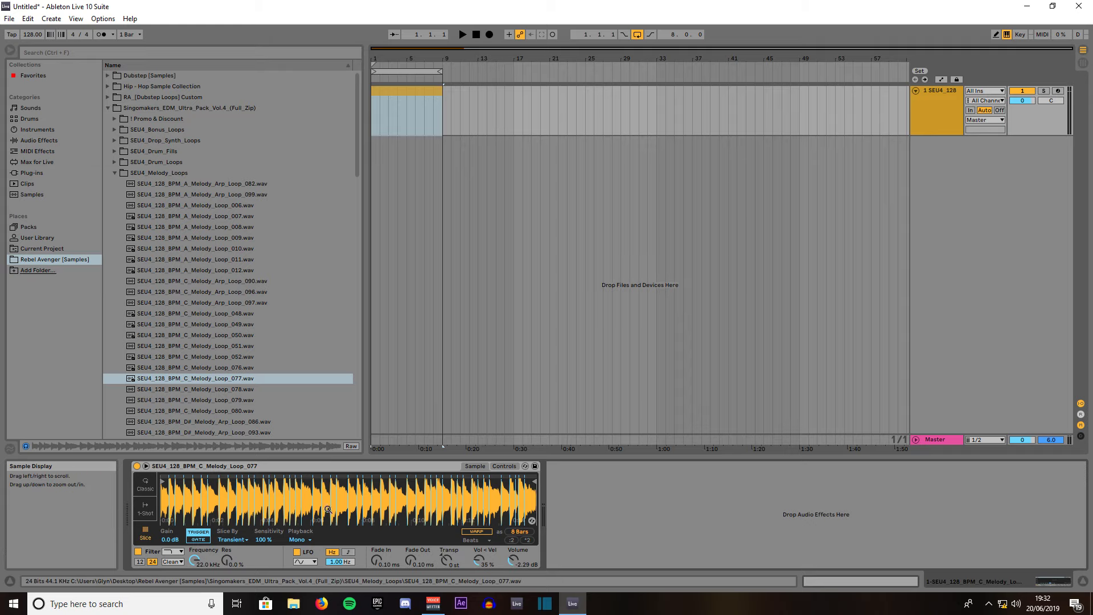
pyautogui.moveTo(525, 503)
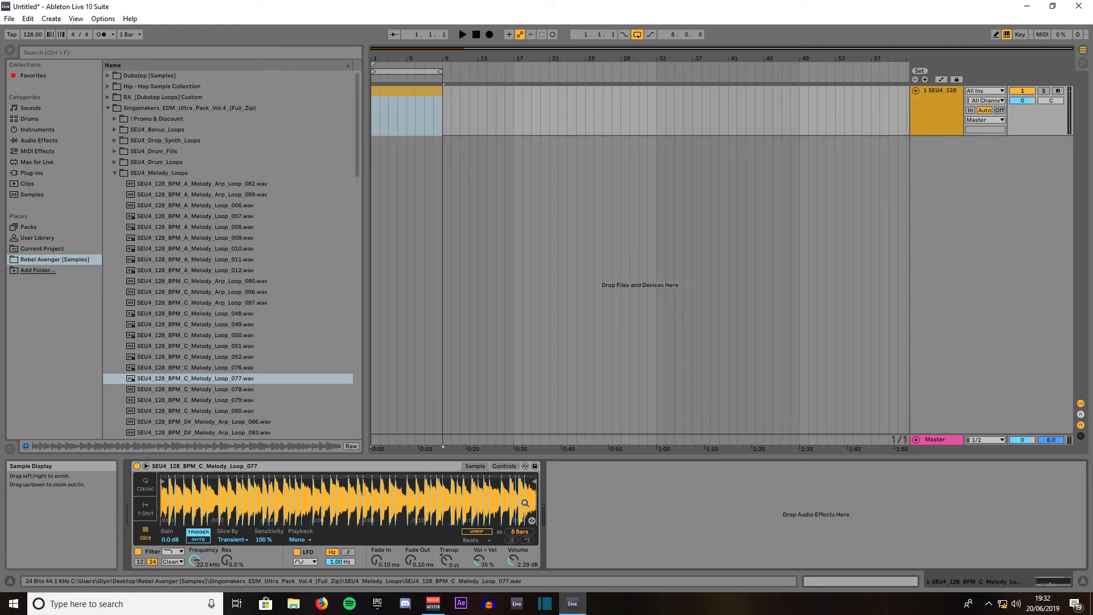
pyautogui.moveTo(236, 496)
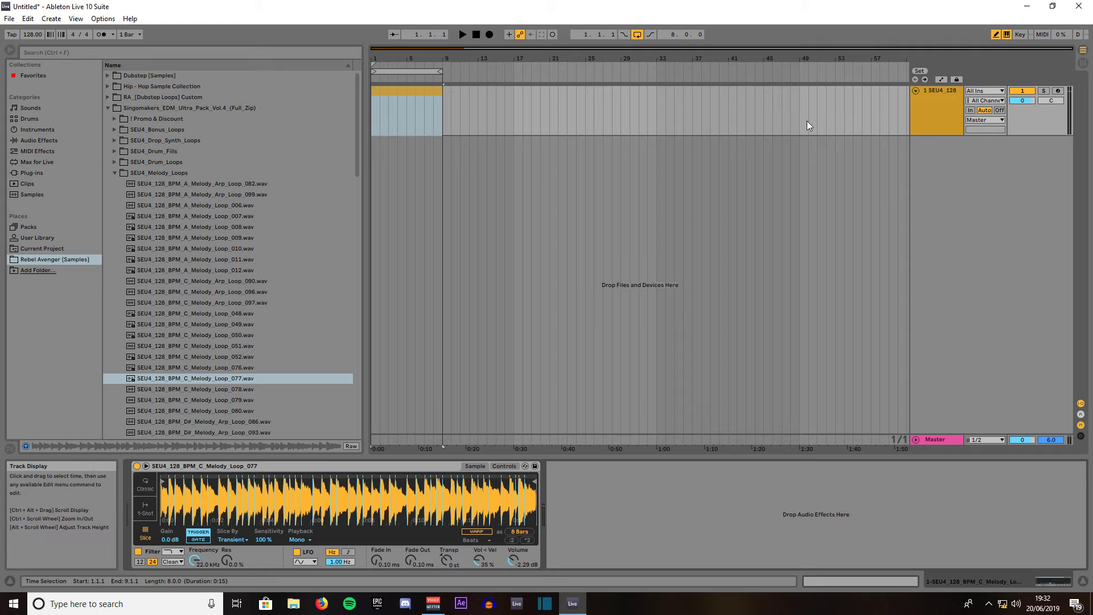
pyautogui.moveTo(771, 129)
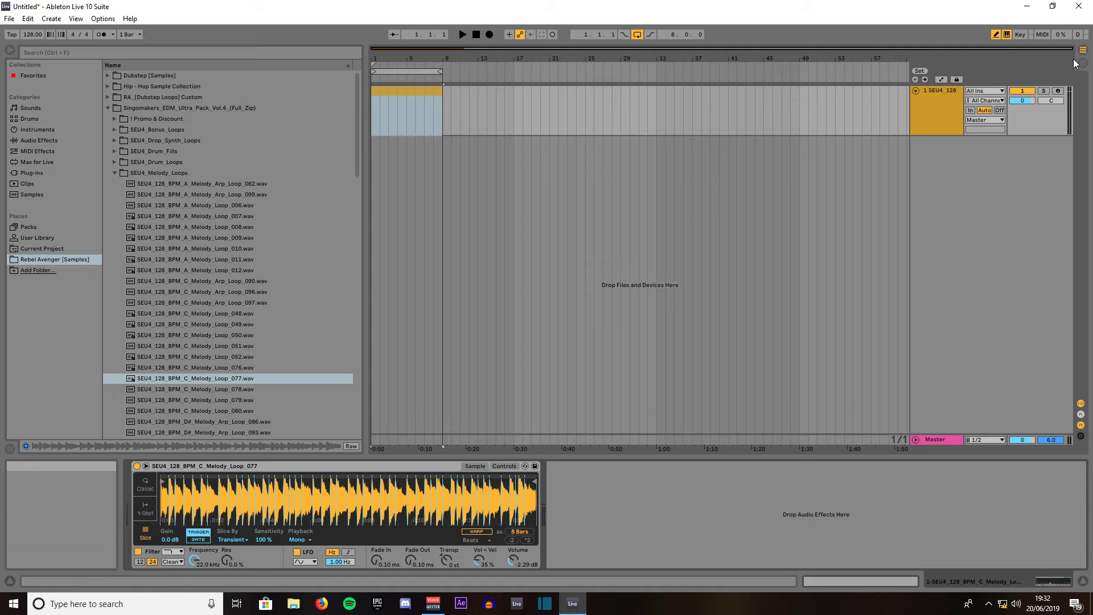
pyautogui.moveTo(1059, 91)
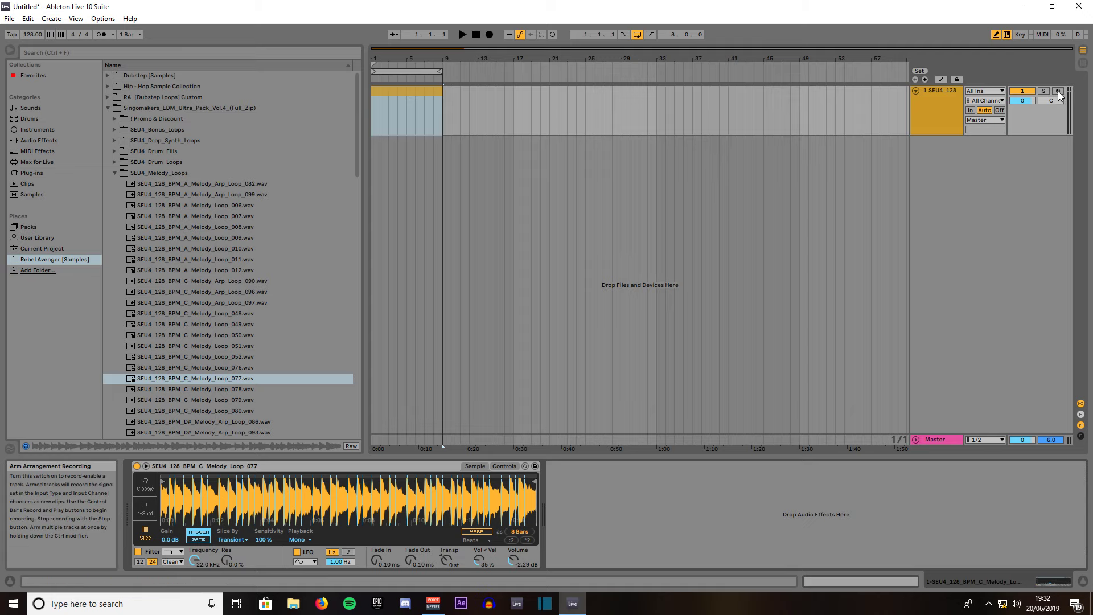
pyautogui.click(1058, 90)
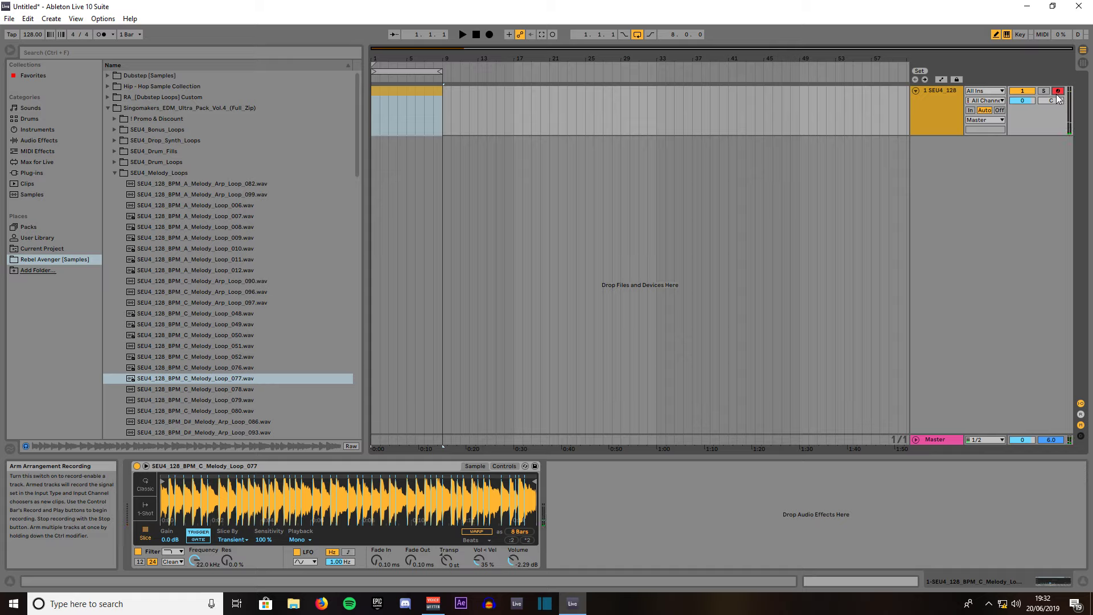
pyautogui.moveTo(1051, 100)
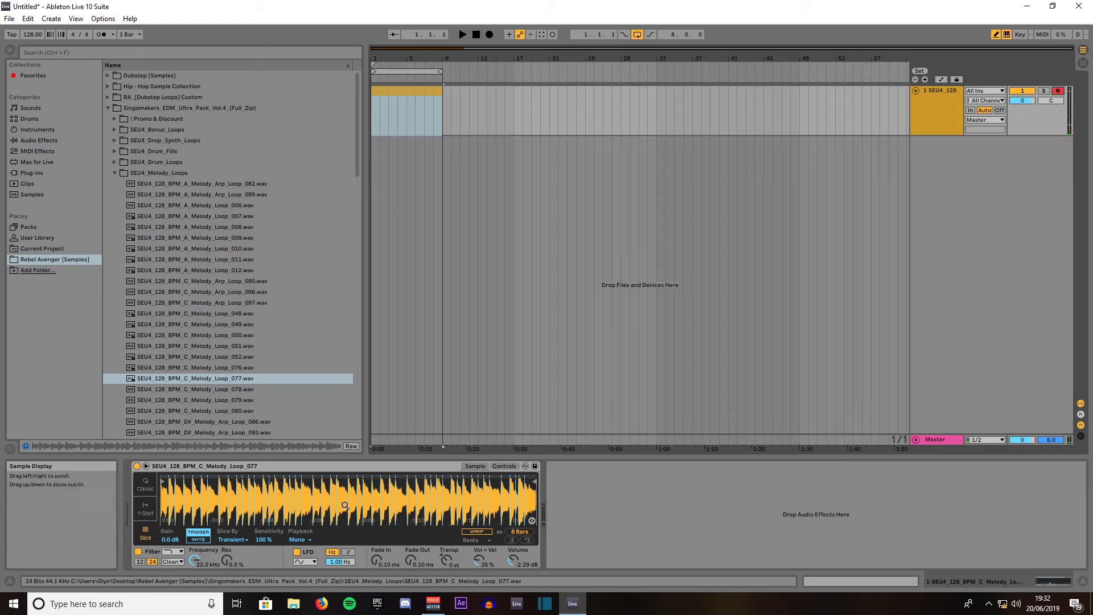
pyautogui.moveTo(268, 532)
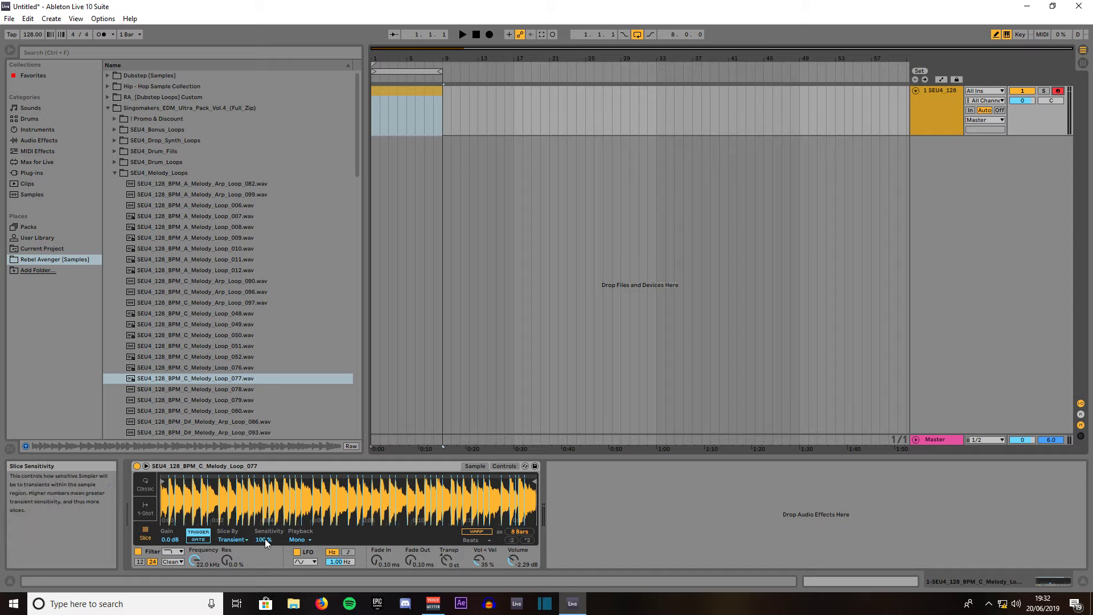
# Adjust Simpler's slice Sensitivity from 100% down to 45%
pyautogui.moveTo(264, 539); pyautogui.dragTo(264, 547)
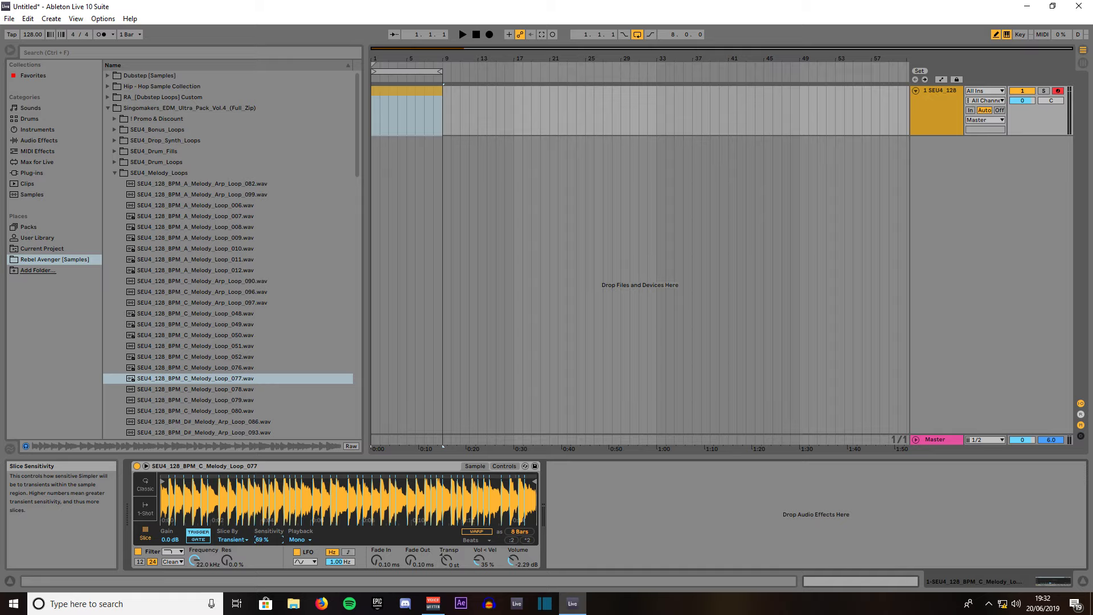
pyautogui.moveTo(261, 539); pyautogui.dragTo(262, 550)
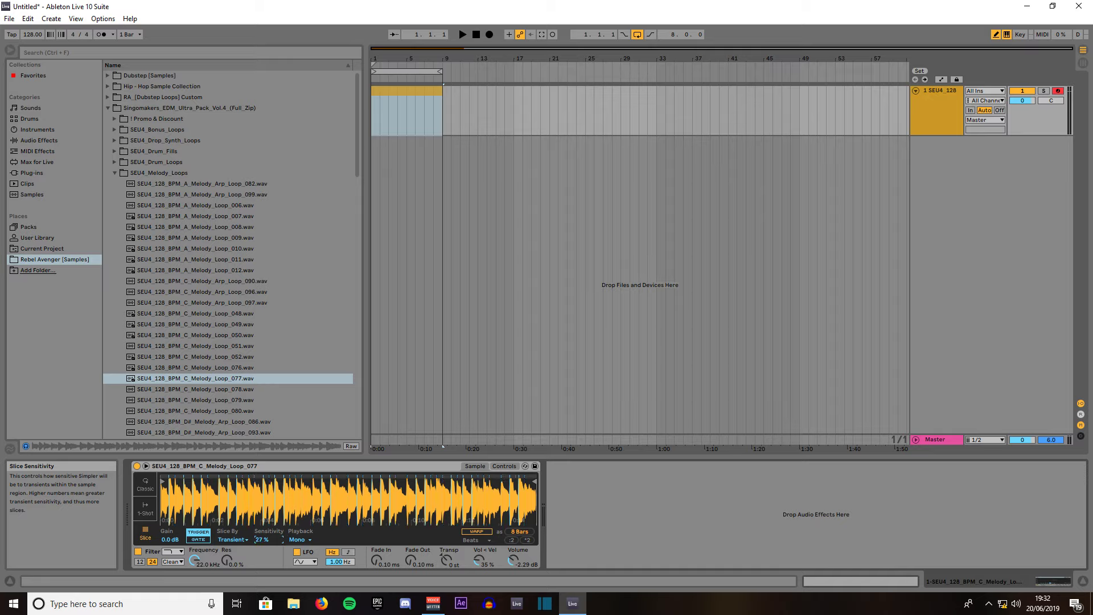
pyautogui.moveTo(261, 539); pyautogui.dragTo(264, 530)
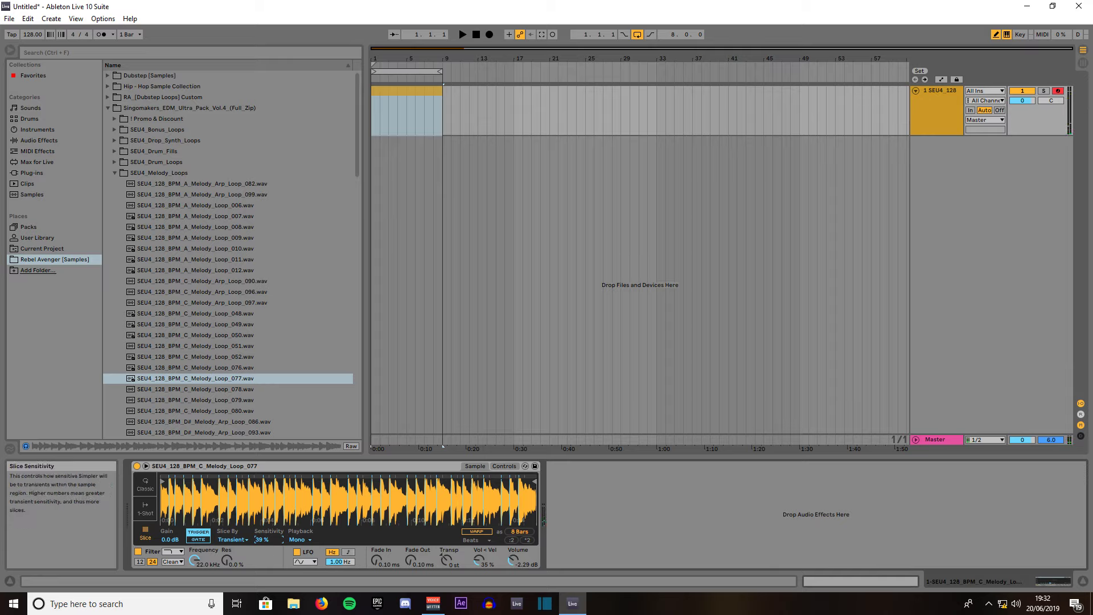
pyautogui.moveTo(264, 539); pyautogui.dragTo(264, 530)
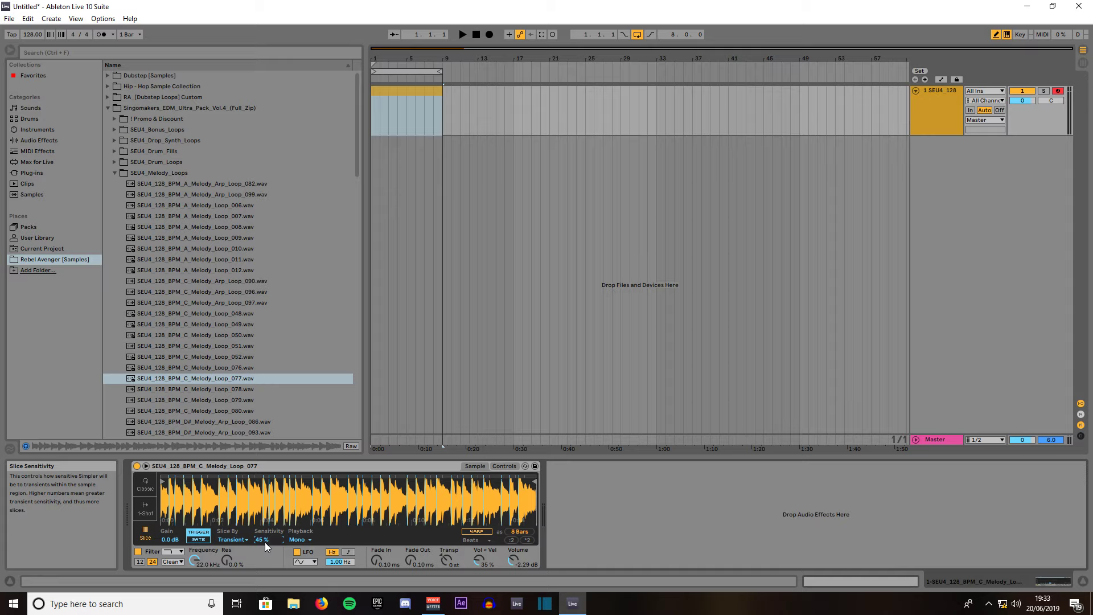
pyautogui.moveTo(300, 541)
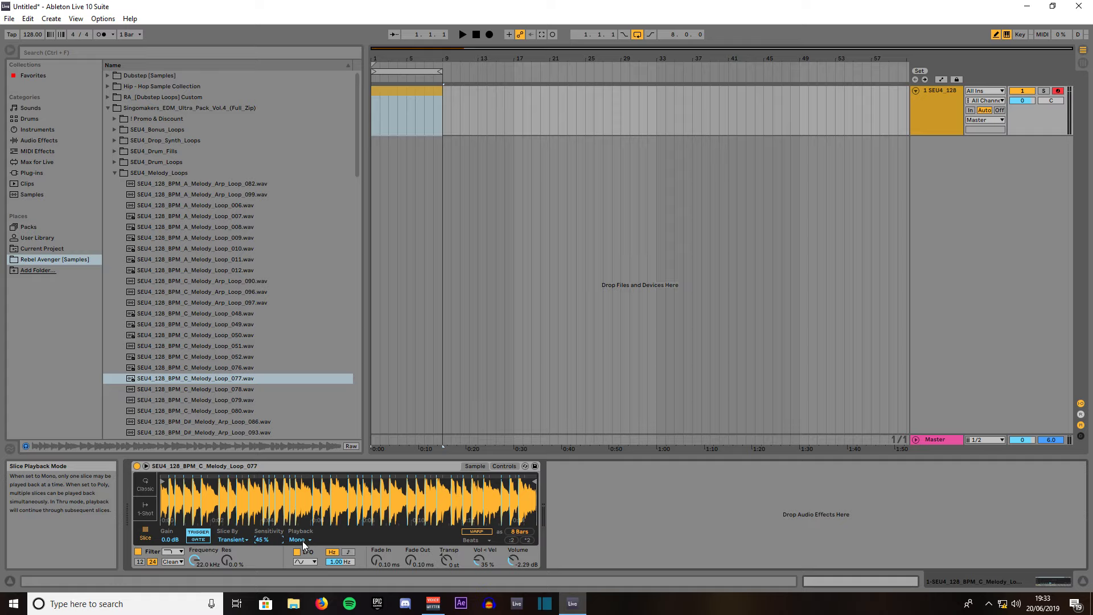
# Try Poly and Thru slice playback modes, then settle on Mono
pyautogui.click(300, 540)
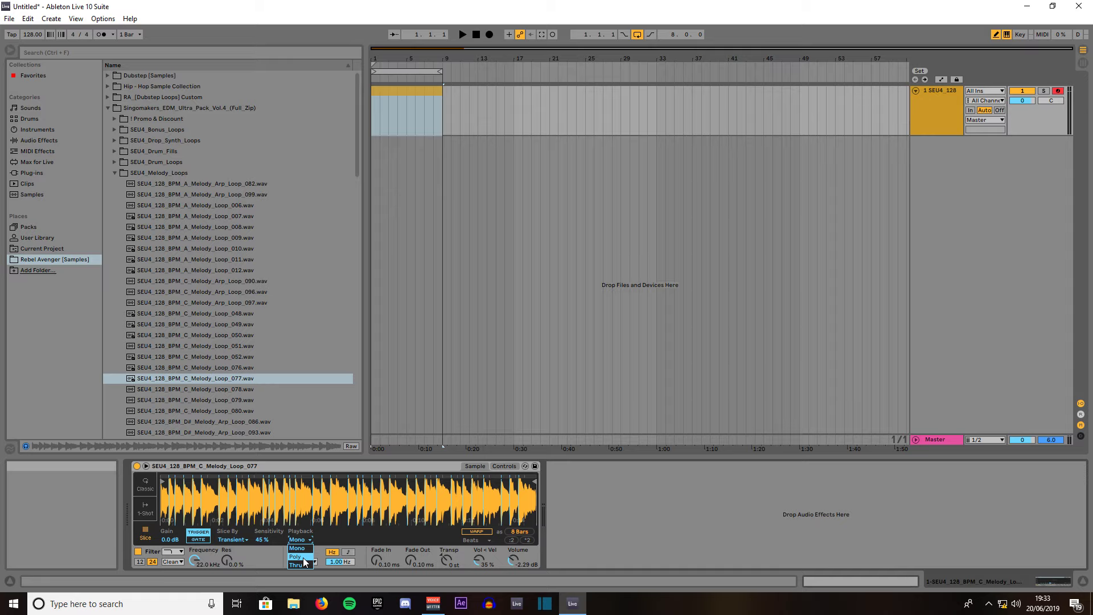
pyautogui.click(295, 556)
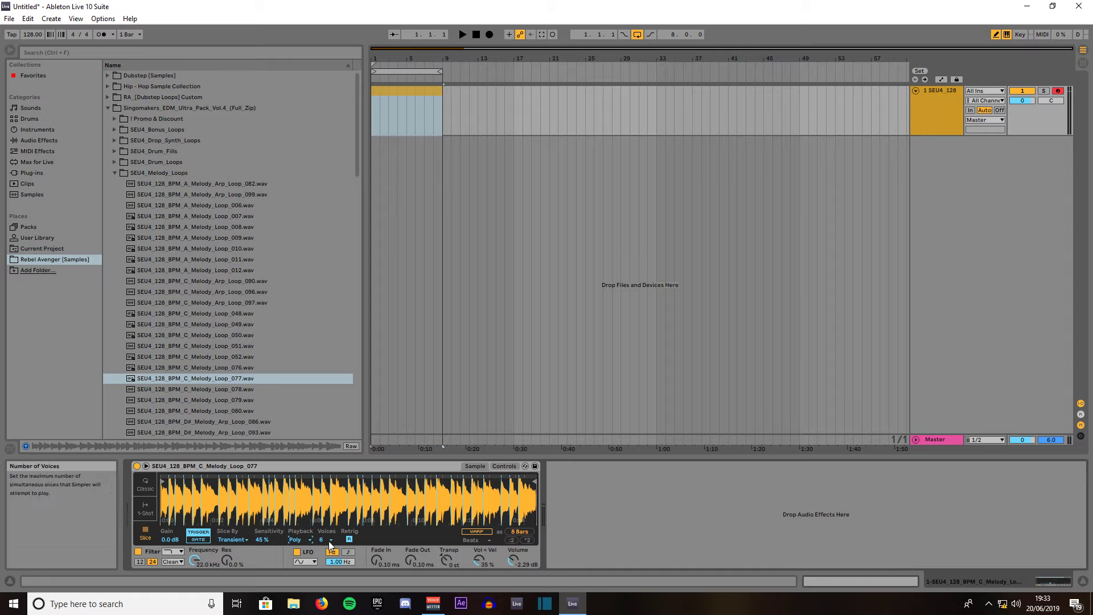
pyautogui.click(301, 539)
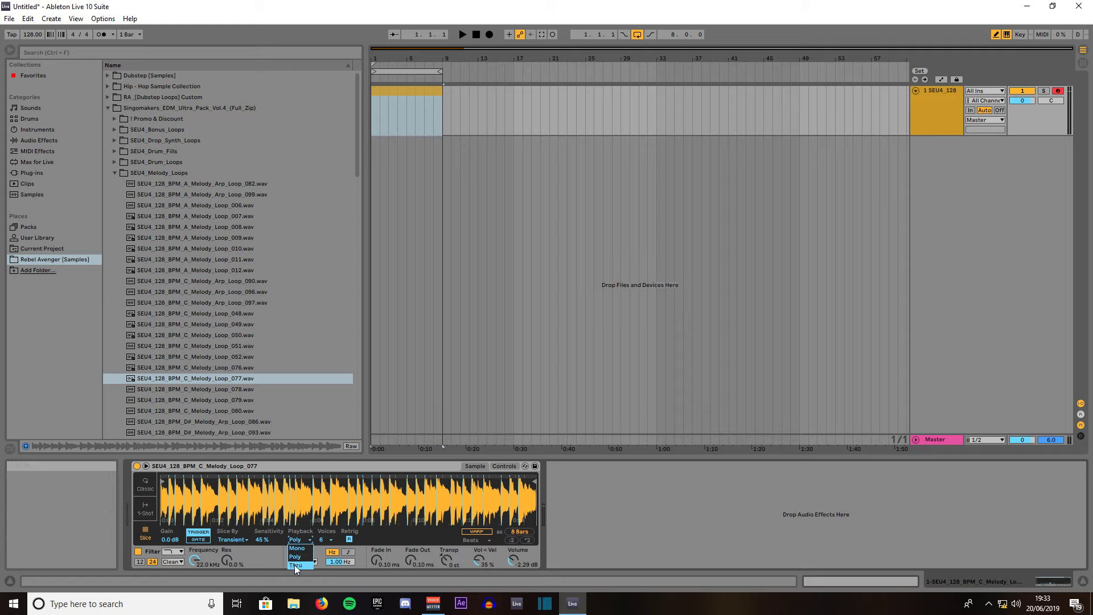
pyautogui.click(295, 566)
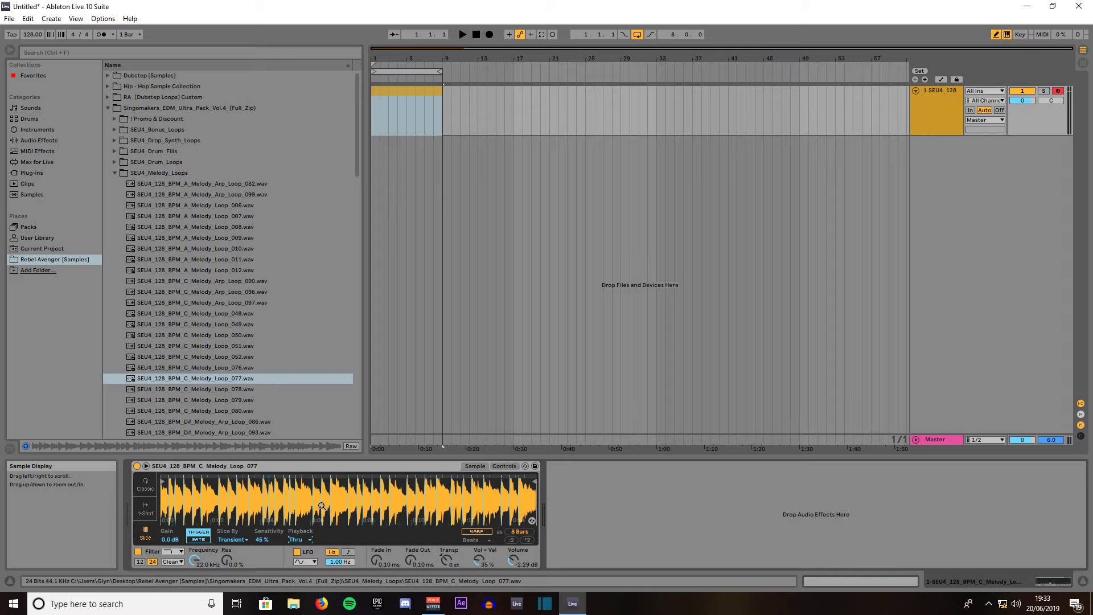
pyautogui.click(300, 539)
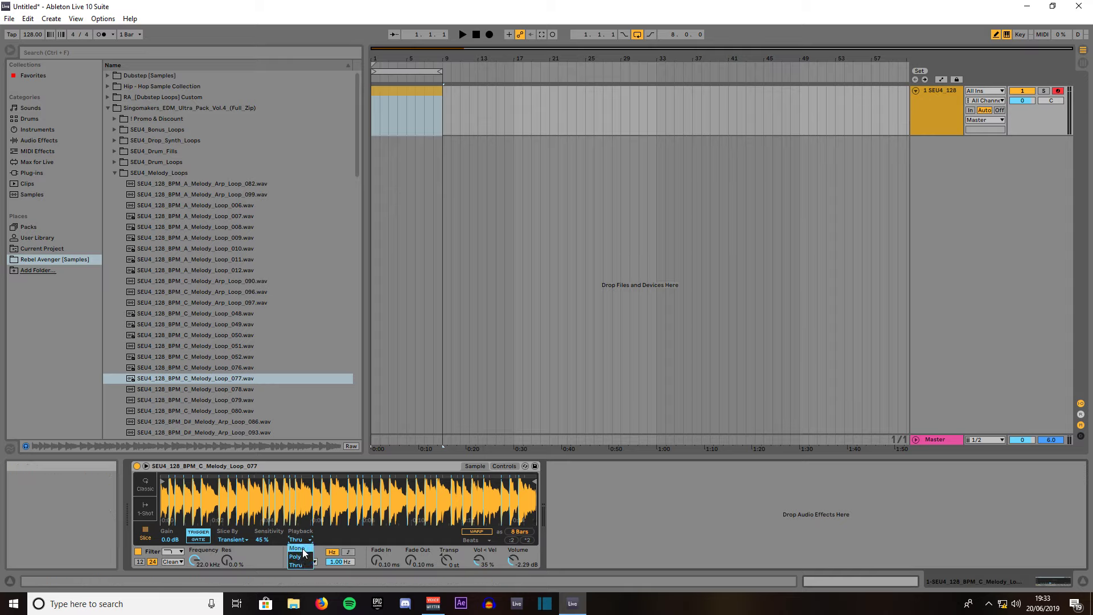
pyautogui.click(298, 547)
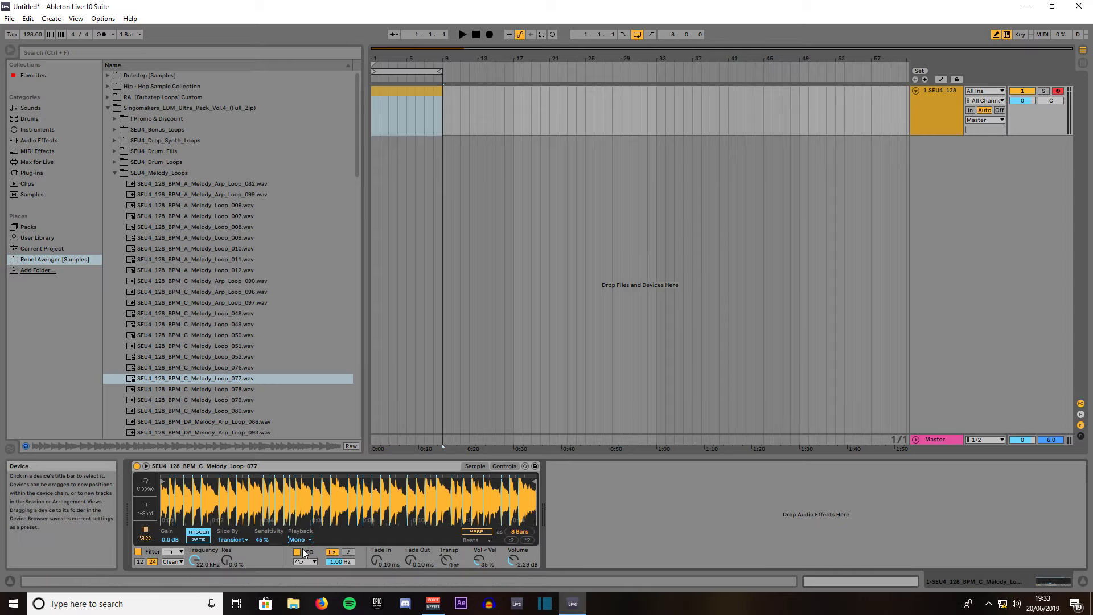
pyautogui.moveTo(519, 558)
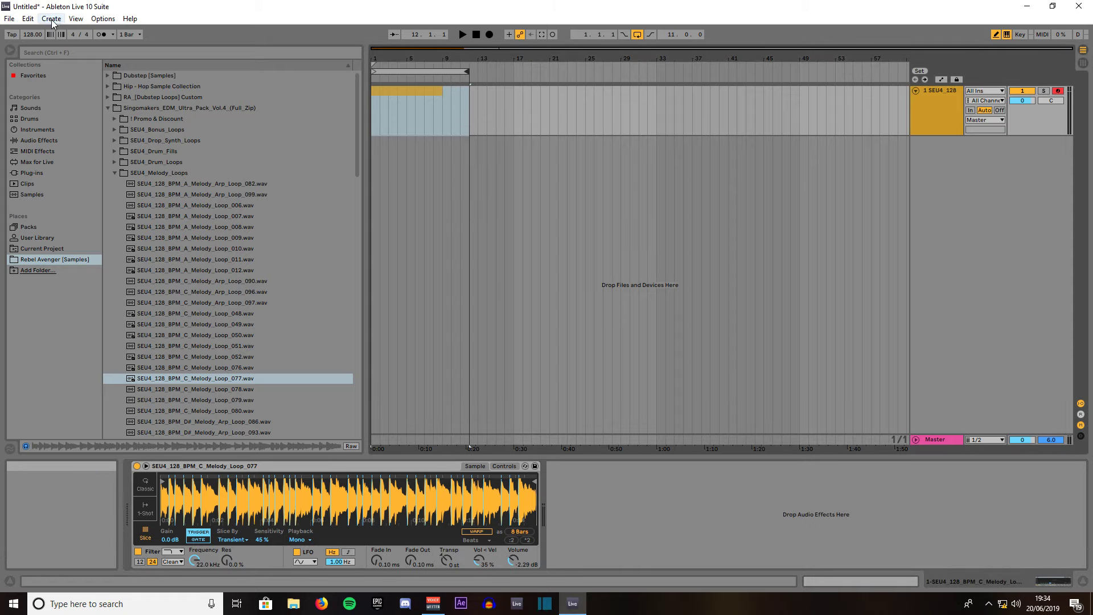
# Insert a second MIDI track, then delete it so only track 1 remains
pyautogui.click(50, 19)
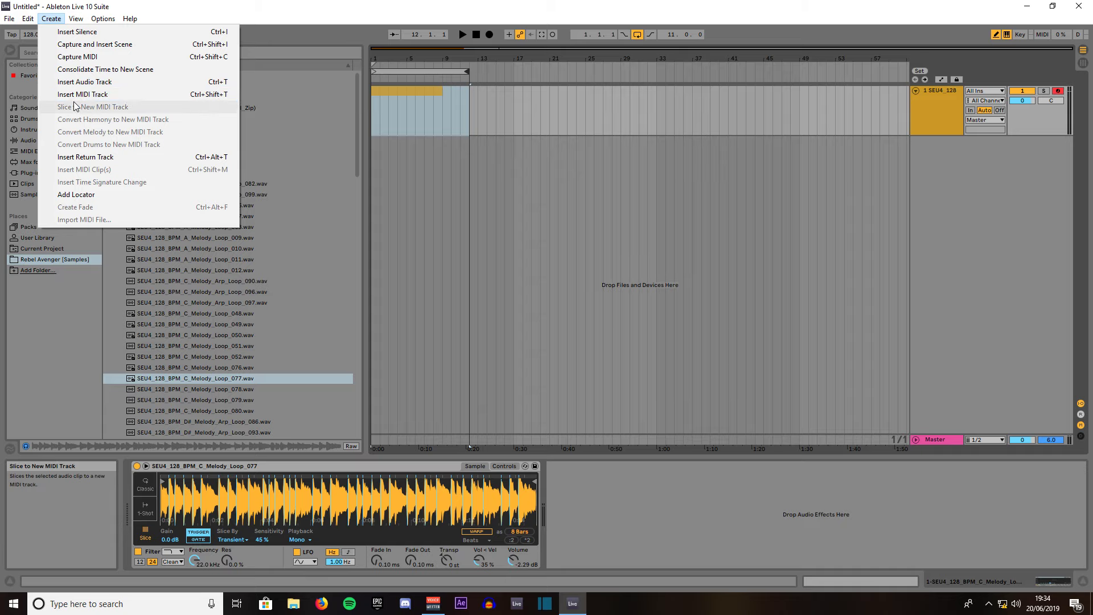
pyautogui.click(93, 106)
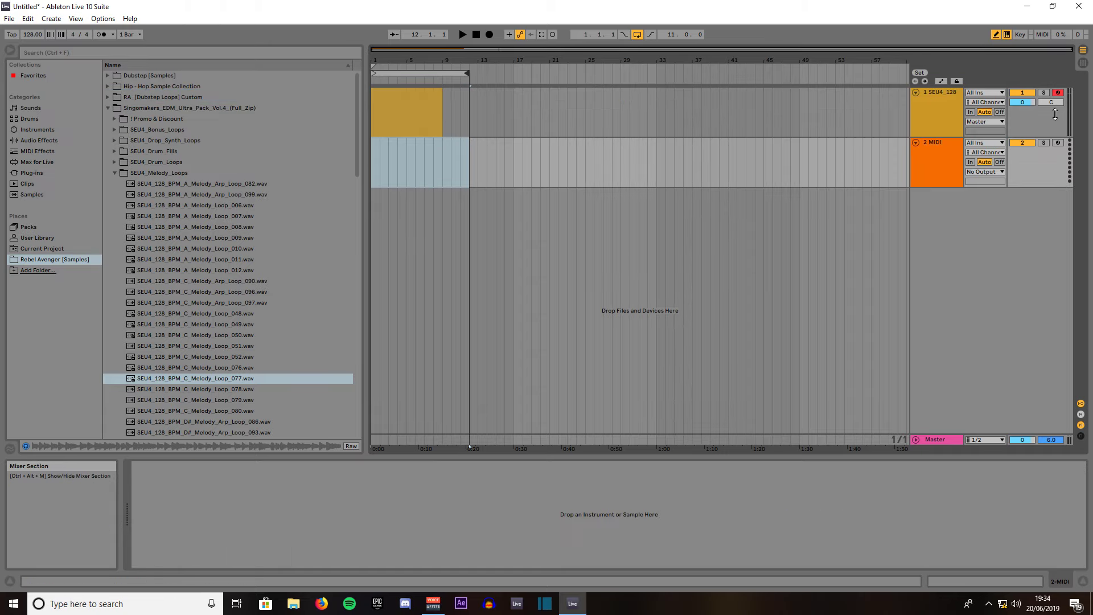
pyautogui.click(934, 142)
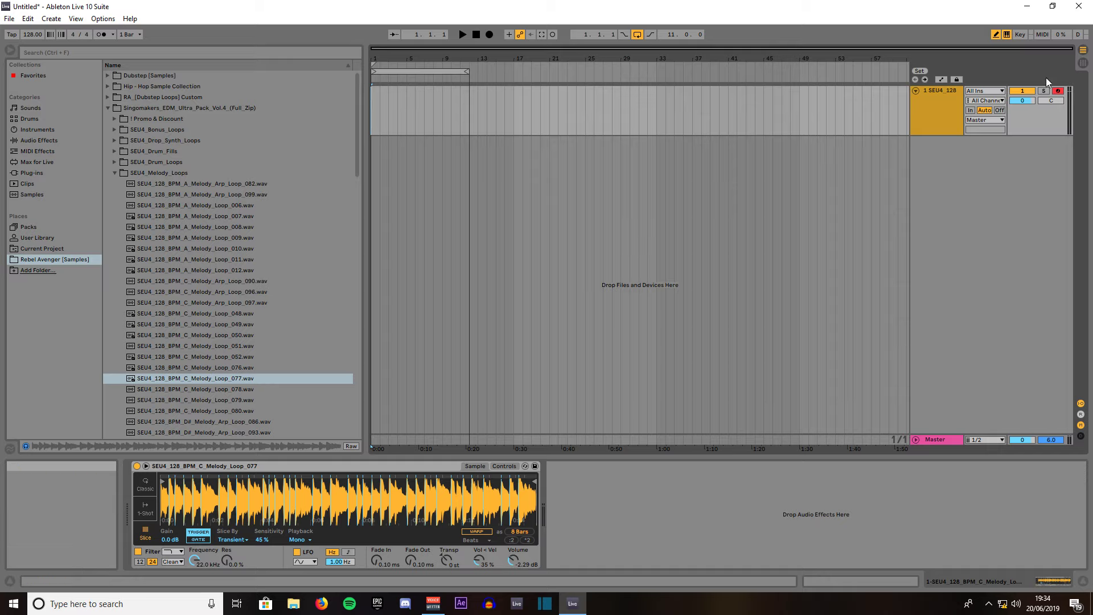
pyautogui.moveTo(1059, 91)
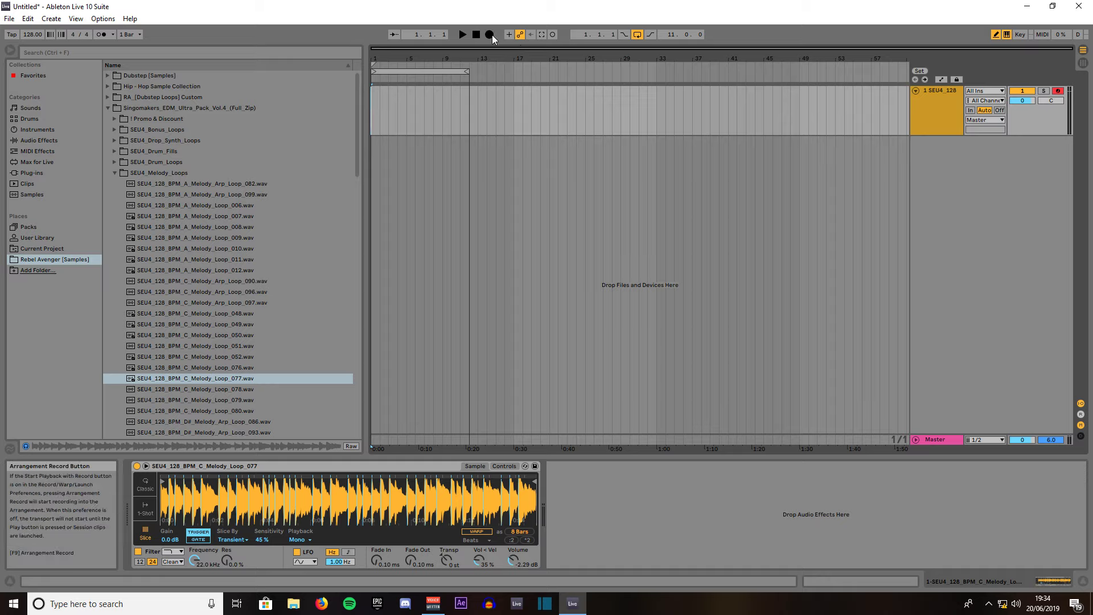
# Arm arrangement recording, play the melody through the count-in, and stop after eight bars
pyautogui.click(488, 34)
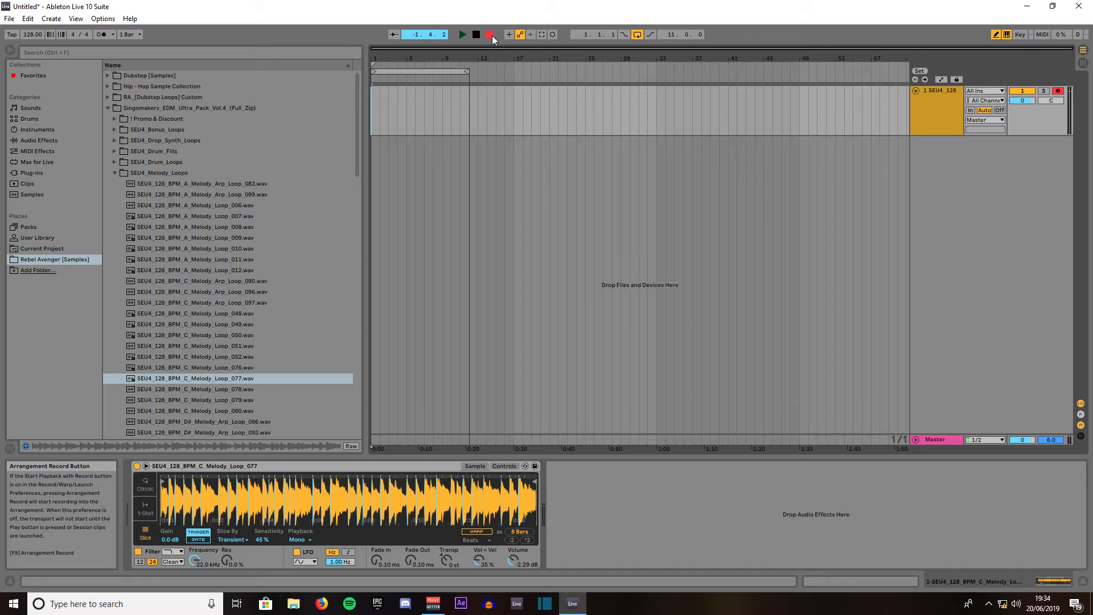
pyautogui.click(489, 34)
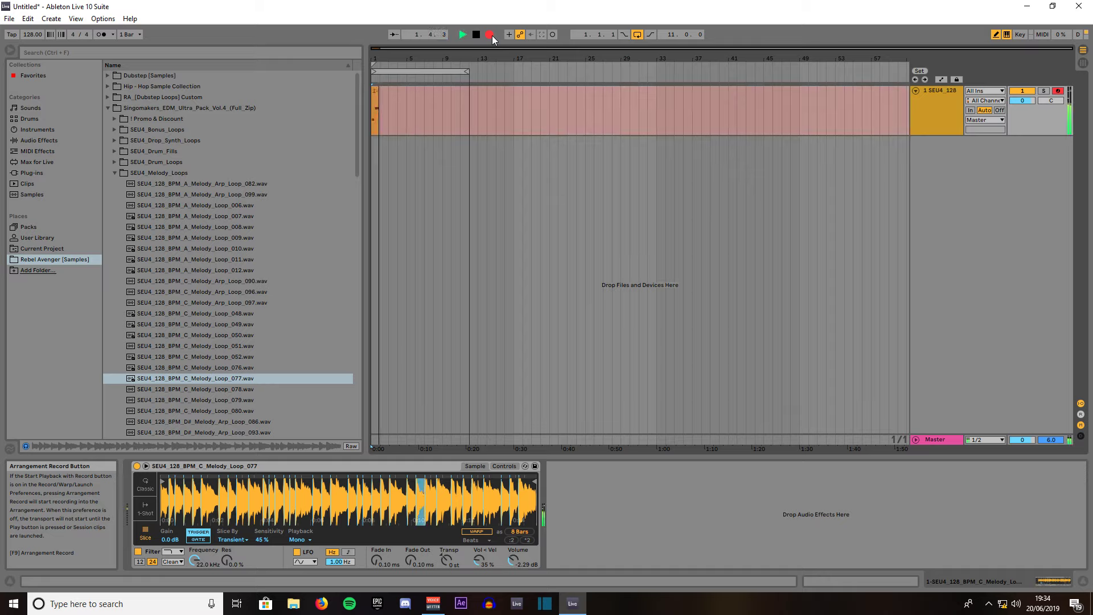
pyautogui.click(462, 34)
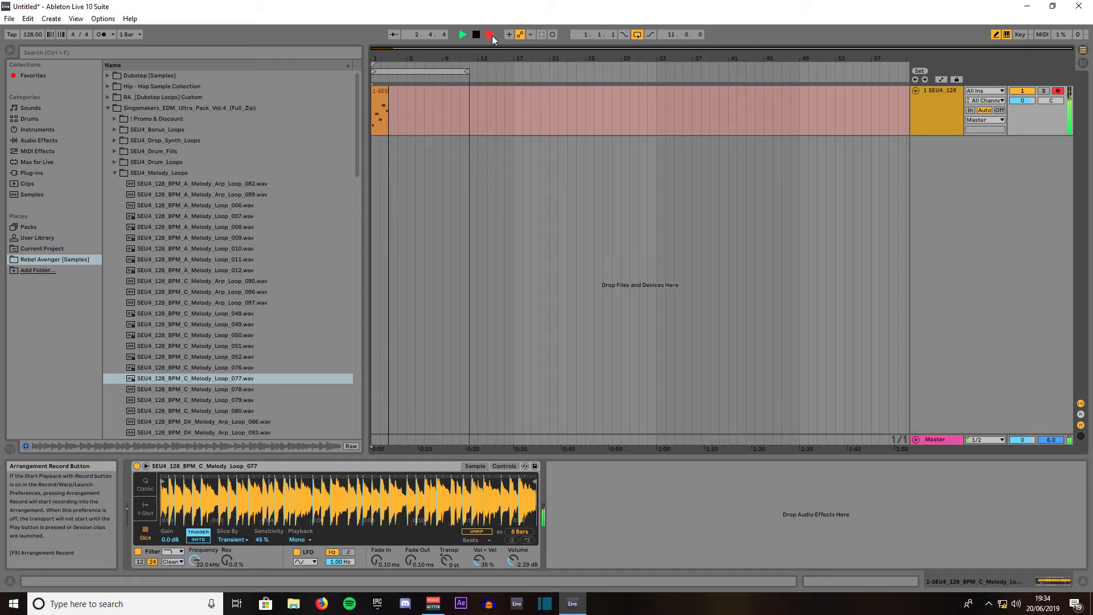
pyautogui.click(462, 34)
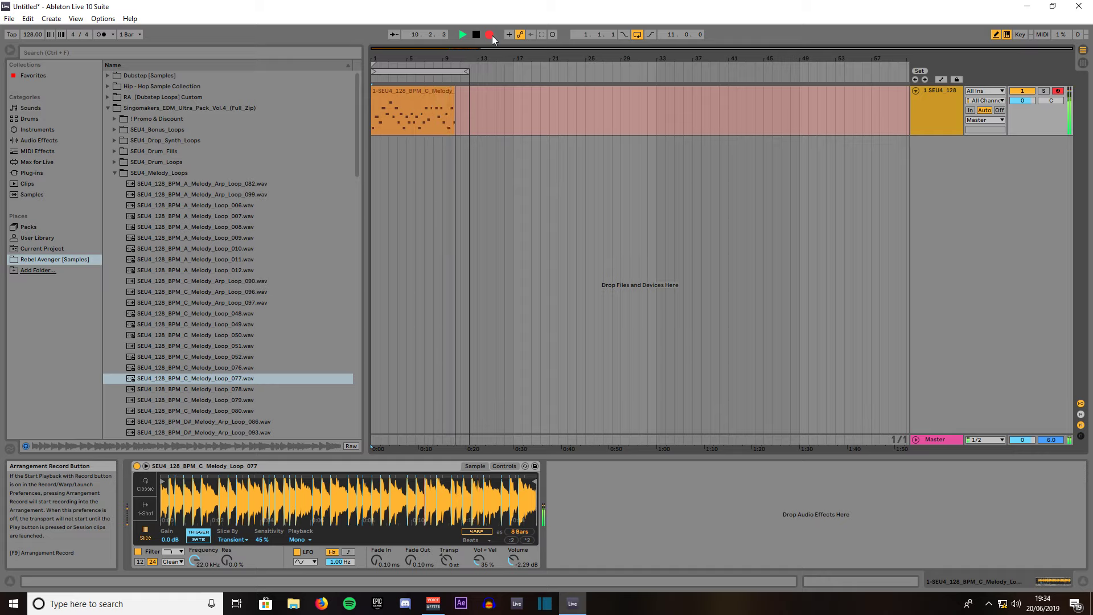
pyautogui.click(489, 34)
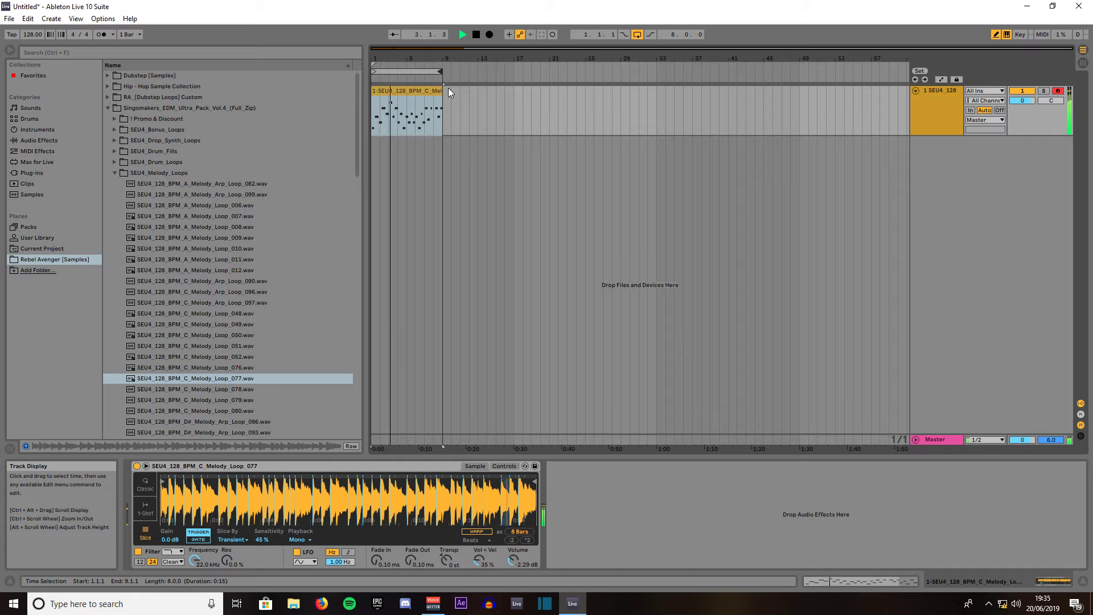
# Stop the transport and open the recorded clip in the MIDI Note Editor
pyautogui.click(476, 35)
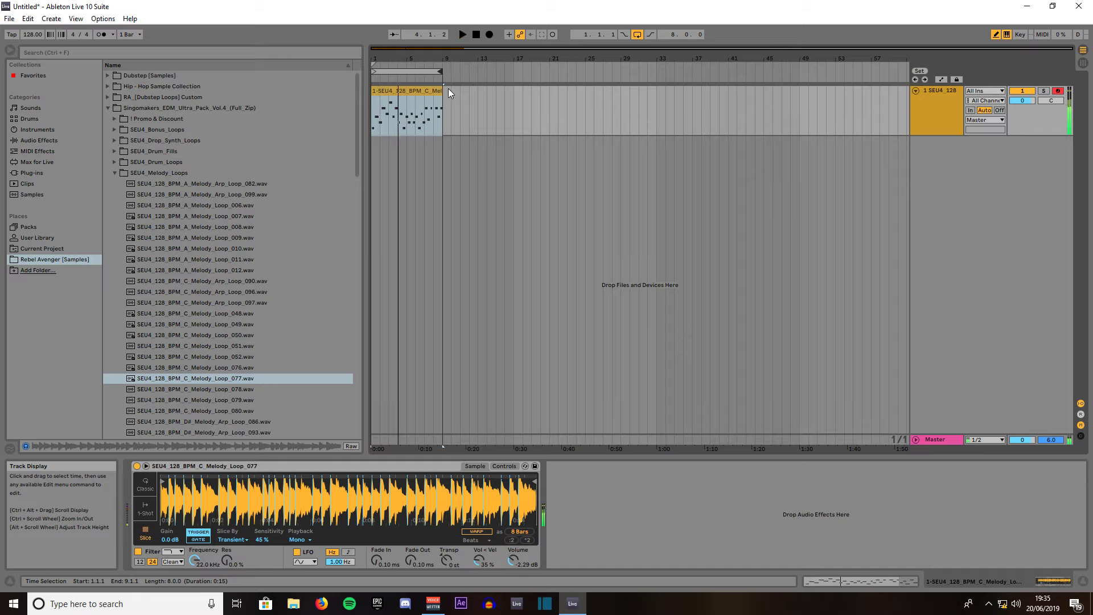
pyautogui.click(411, 90)
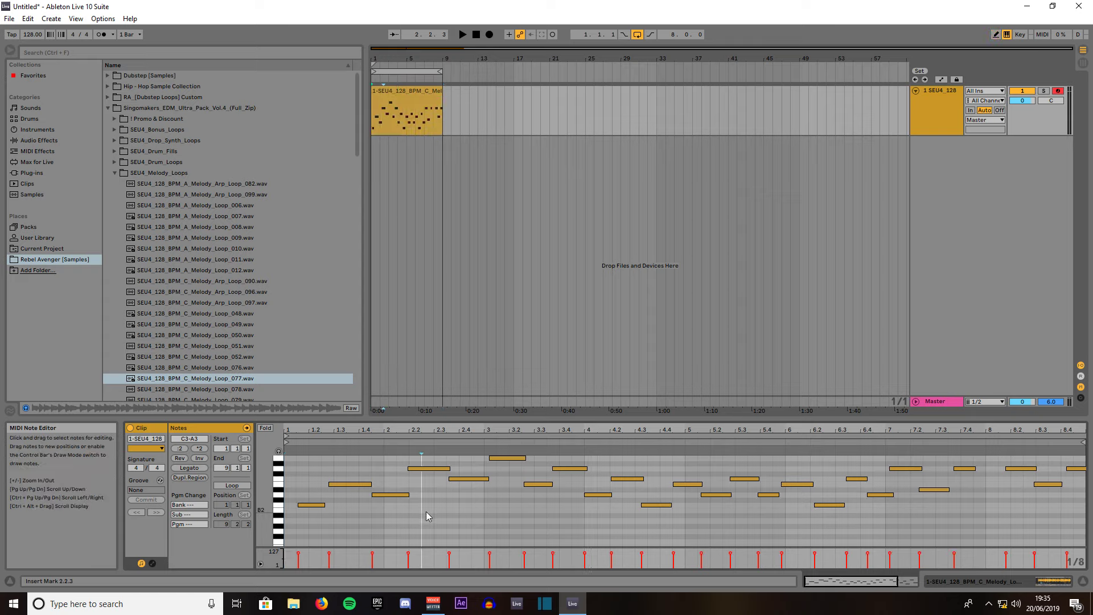
# Open Quantize Settings for the selected melody notes, set to 1/4 at 100% amount
pyautogui.rightClick(428, 516)
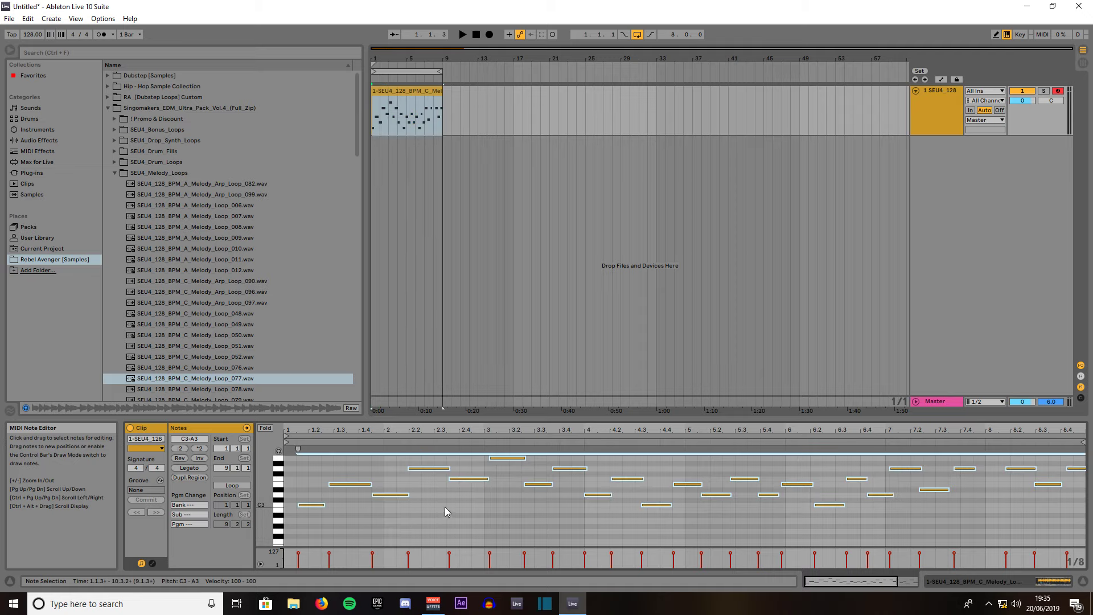
pyautogui.rightClick(447, 511)
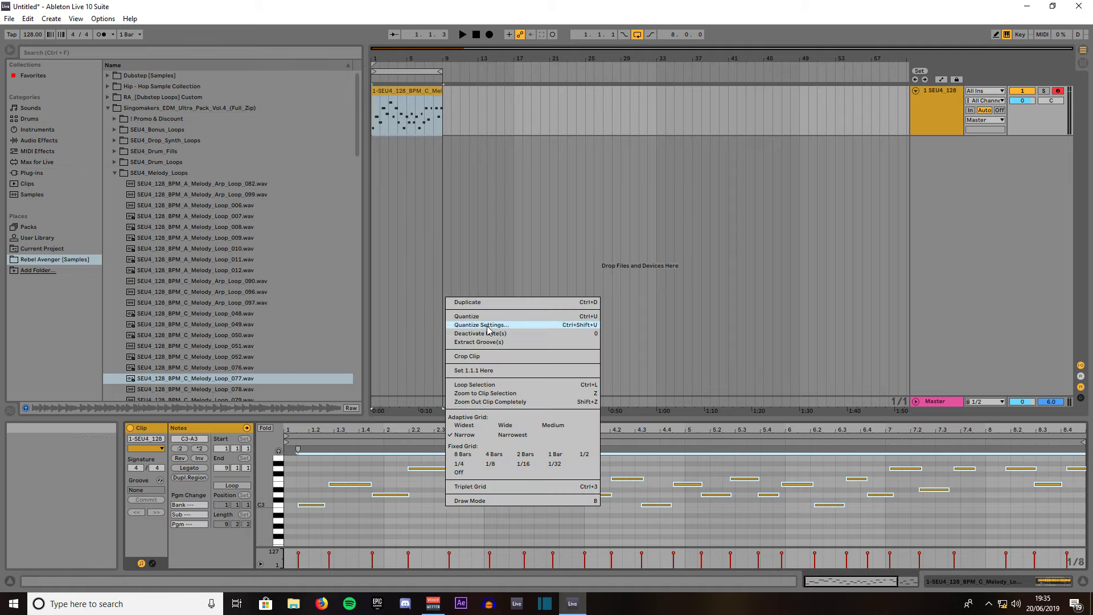
pyautogui.click(480, 324)
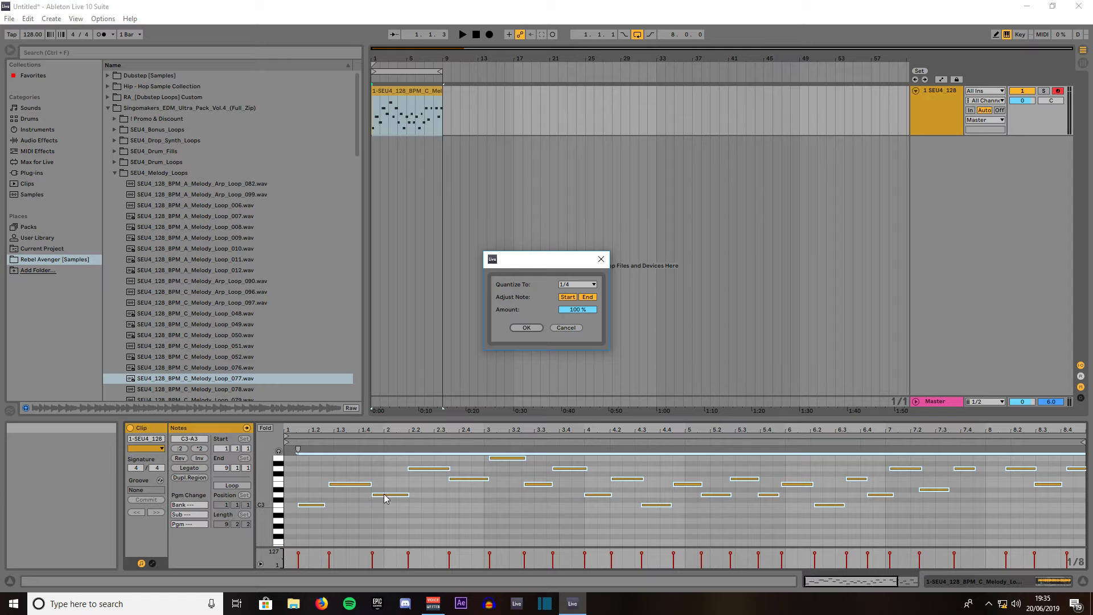
pyautogui.moveTo(397, 497)
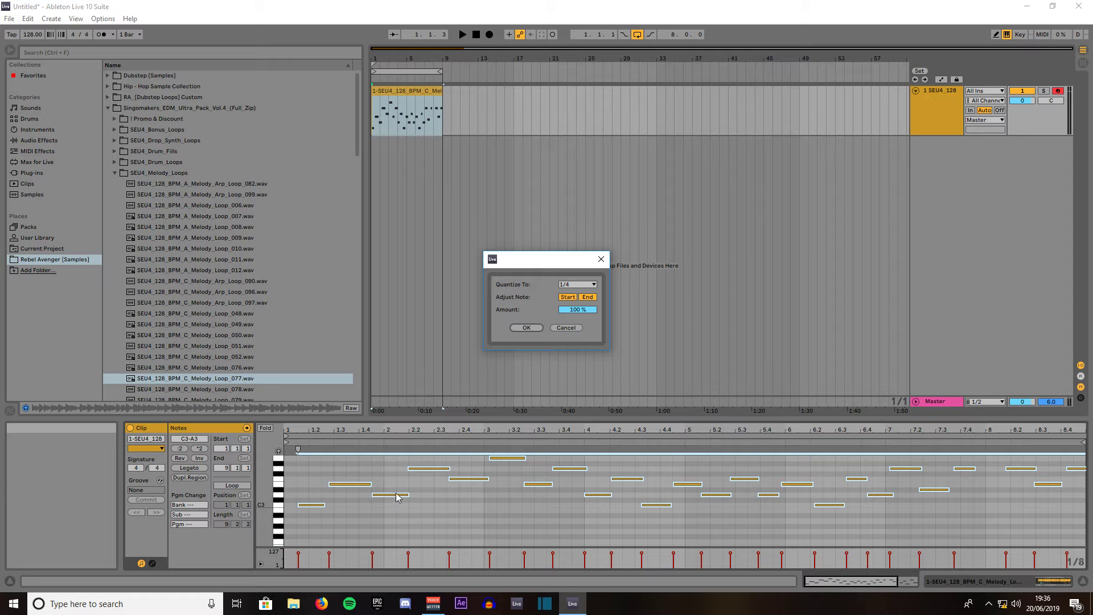
pyautogui.moveTo(518, 376)
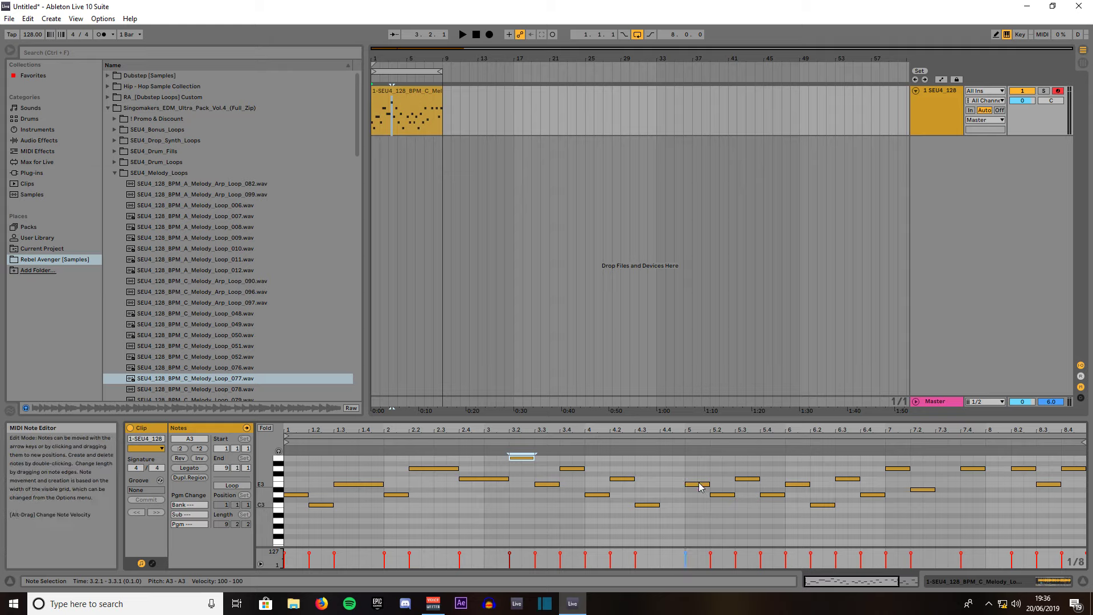
# Drag the misplaced E3 note near bar 5 into place, then return to Device View
pyautogui.click(697, 484)
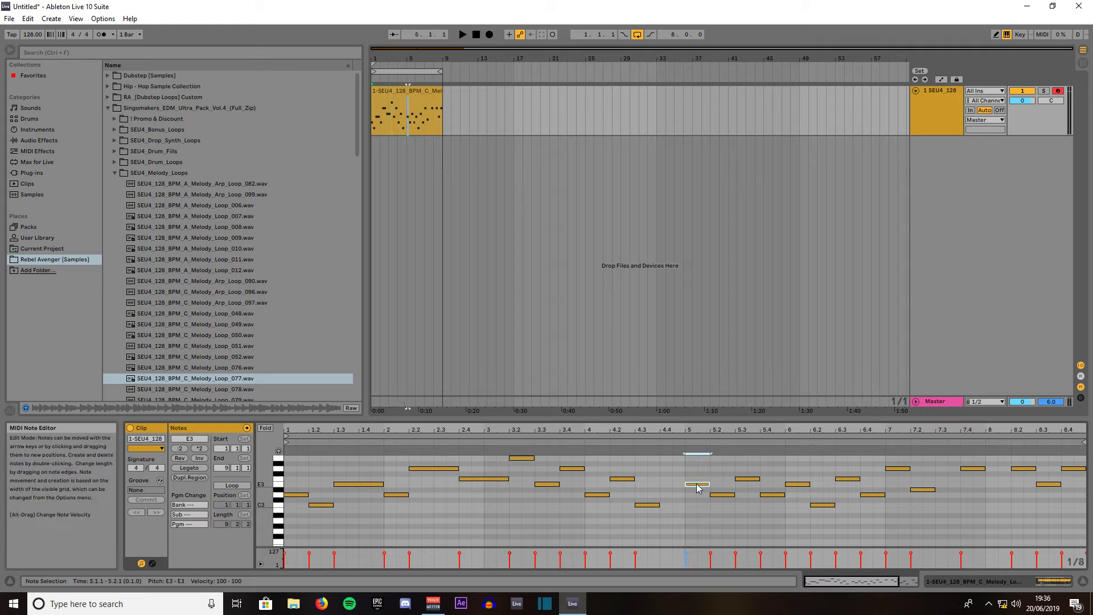
pyautogui.moveTo(697, 485); pyautogui.dragTo(686, 478)
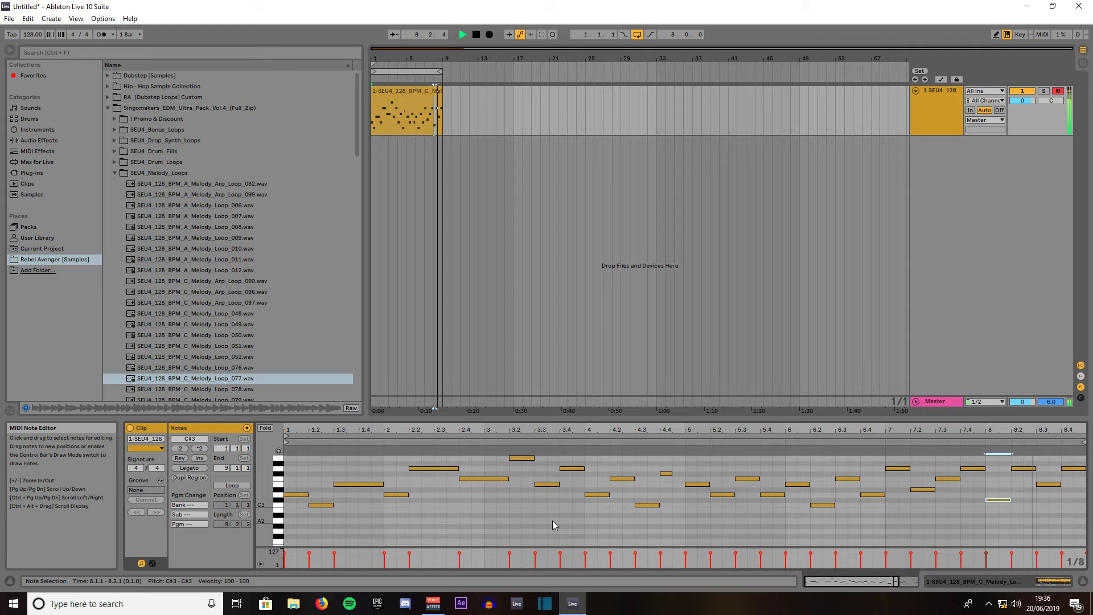
pyautogui.click(475, 34)
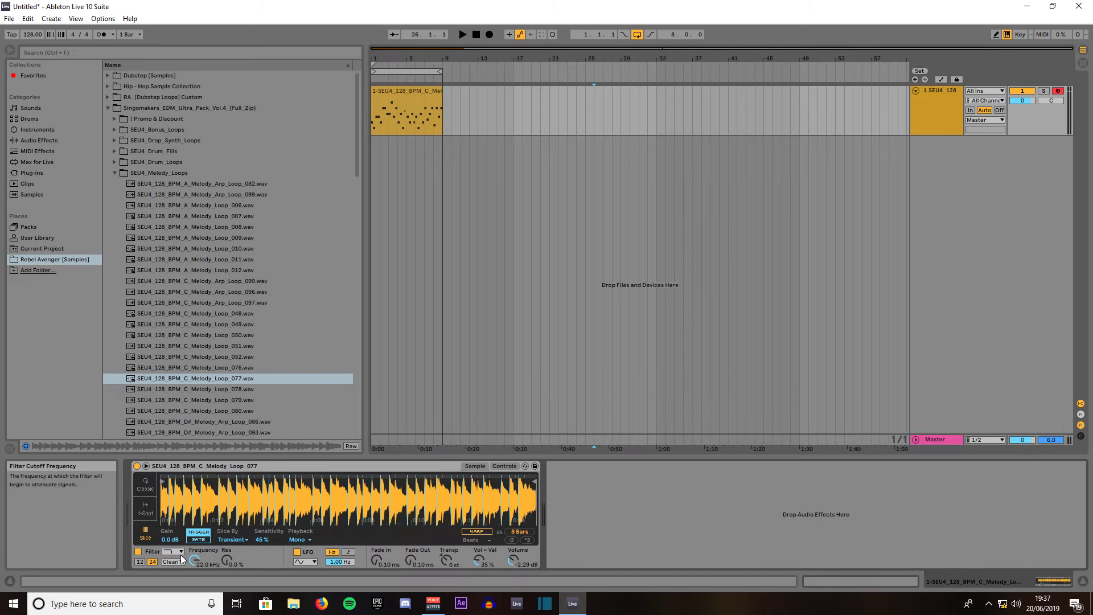
pyautogui.moveTo(145, 511)
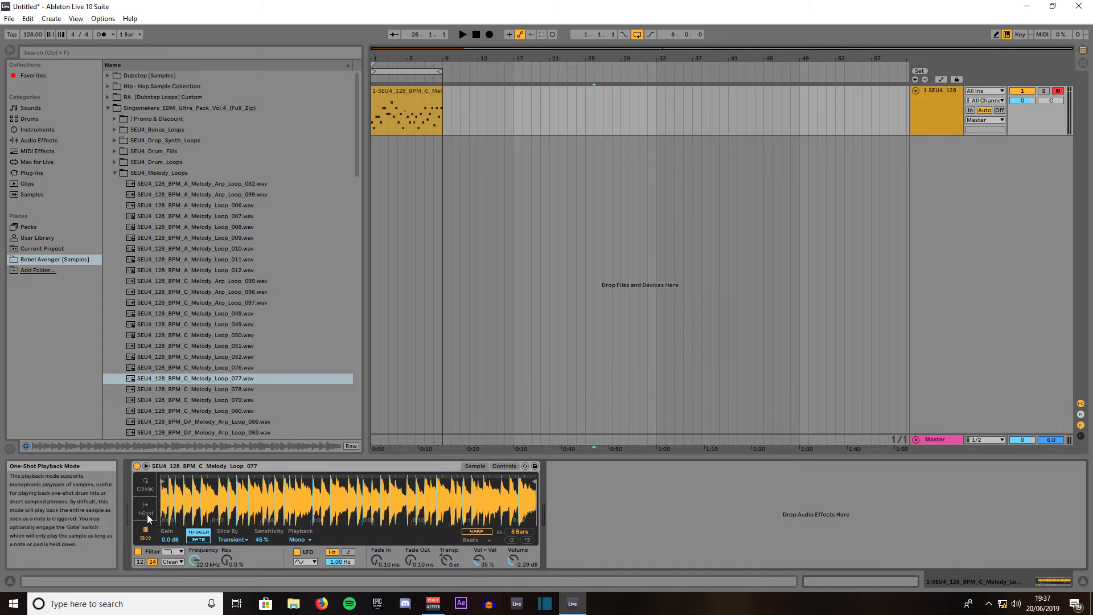
pyautogui.click(145, 534)
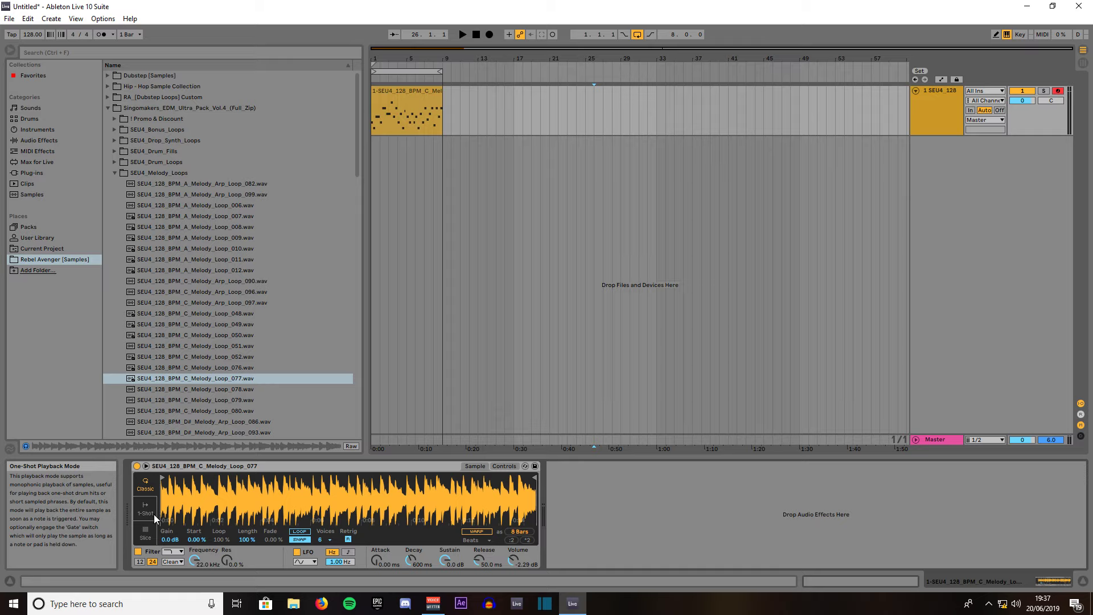
pyautogui.click(145, 530)
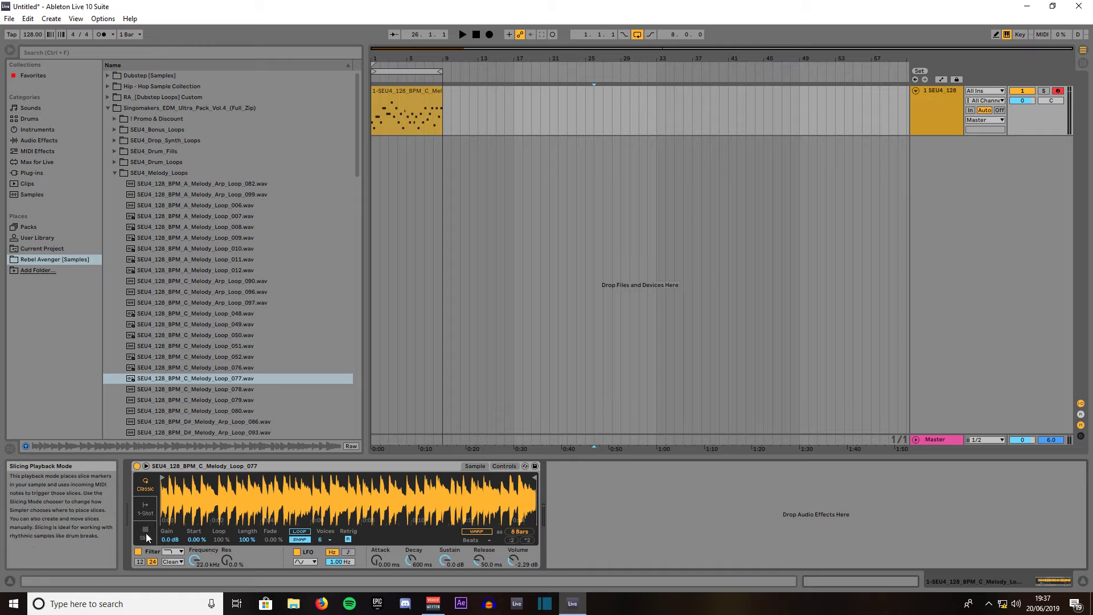
pyautogui.click(145, 534)
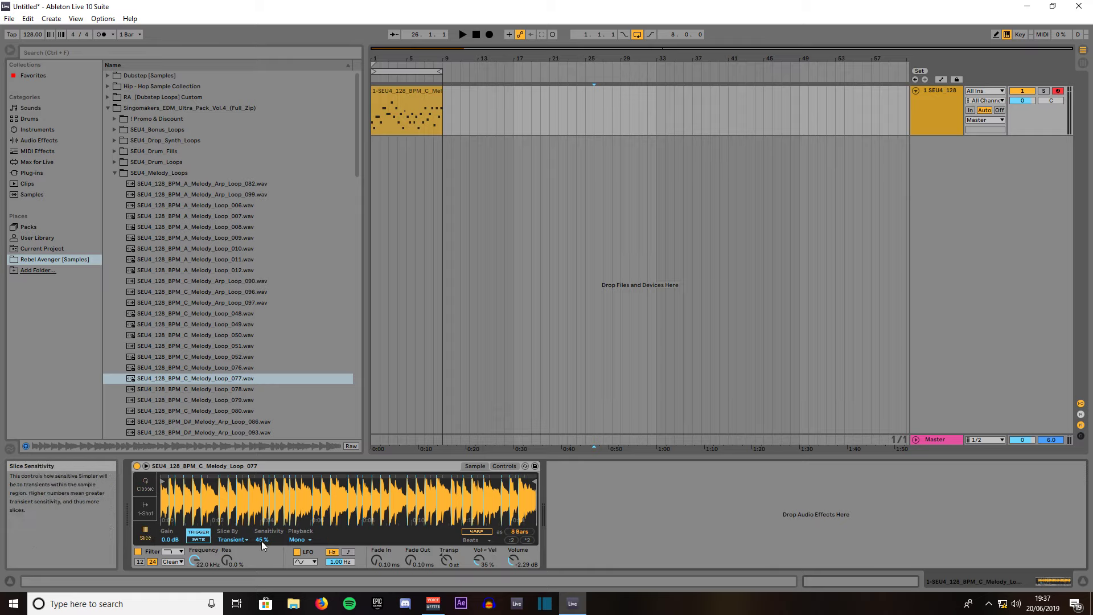
# Drag Simpler's Slice Sensitivity down from 45% through 39% and 32% to 19%
pyautogui.moveTo(262, 539); pyautogui.dragTo(262, 551)
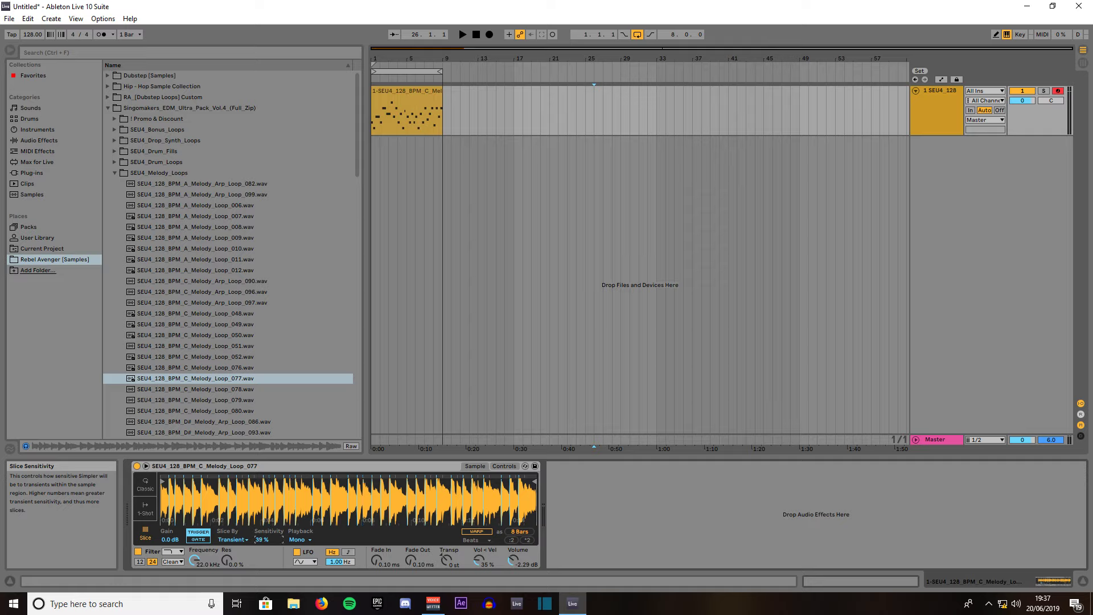
pyautogui.moveTo(264, 540); pyautogui.dragTo(264, 550)
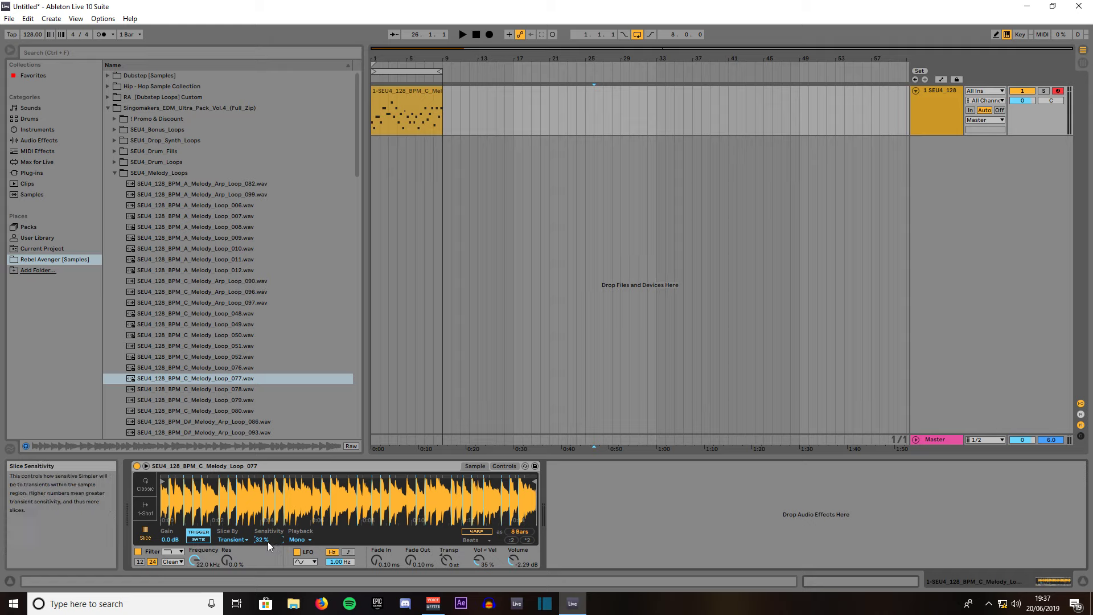
pyautogui.moveTo(264, 540); pyautogui.dragTo(263, 551)
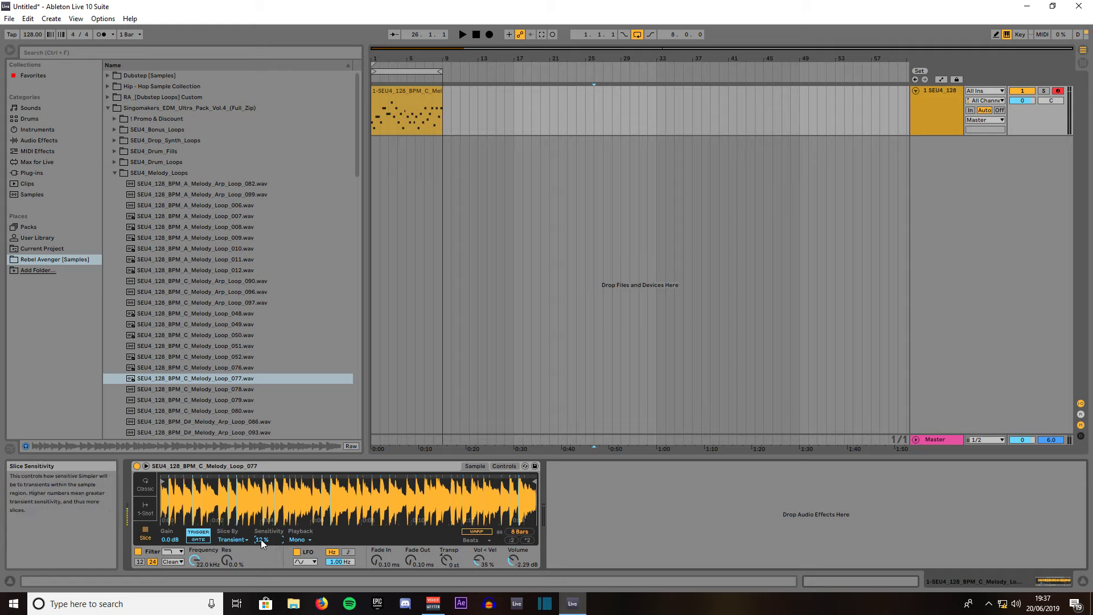
pyautogui.moveTo(264, 539); pyautogui.dragTo(263, 530)
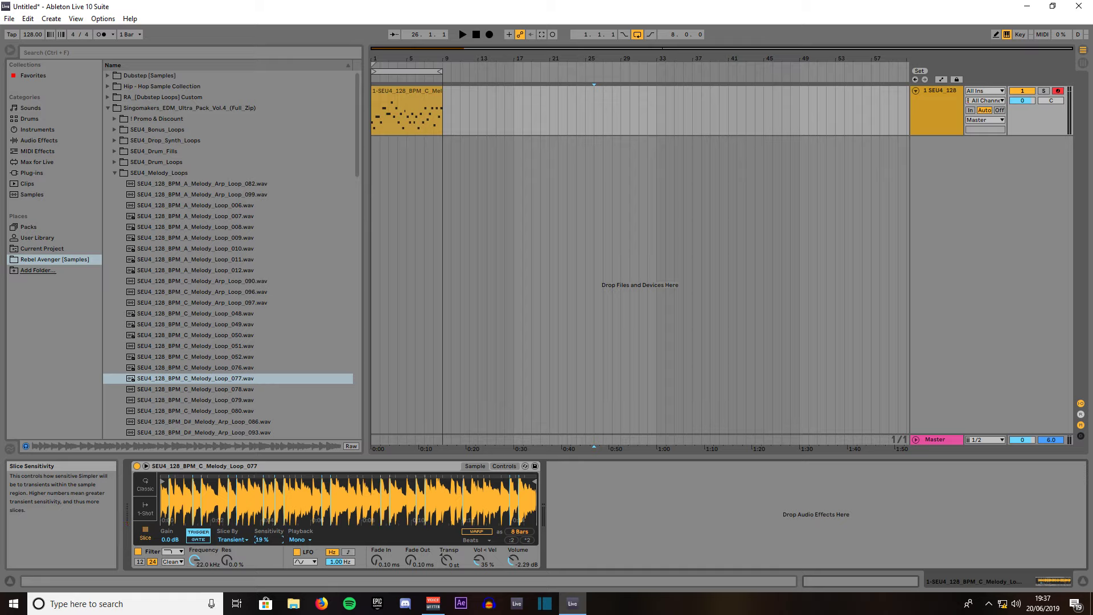